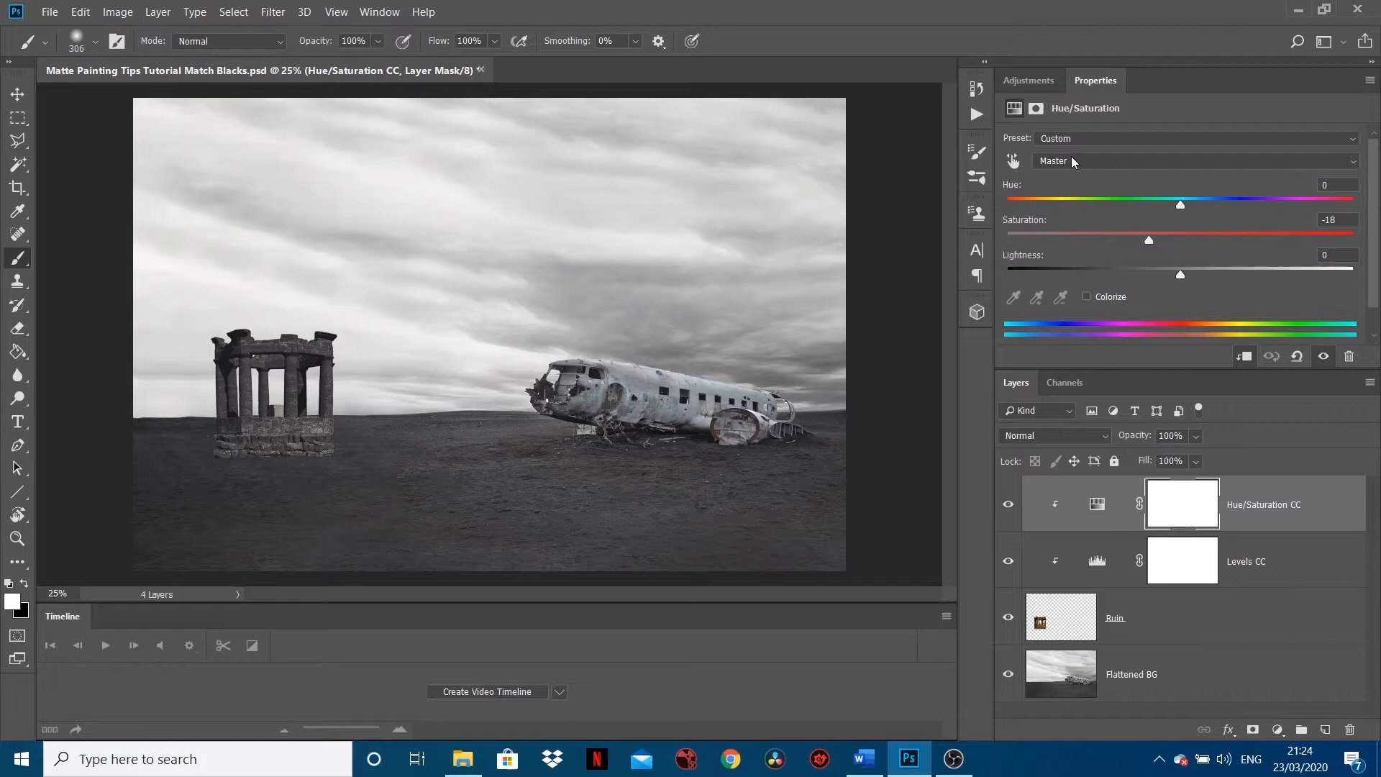
pyautogui.moveTo(1052, 421)
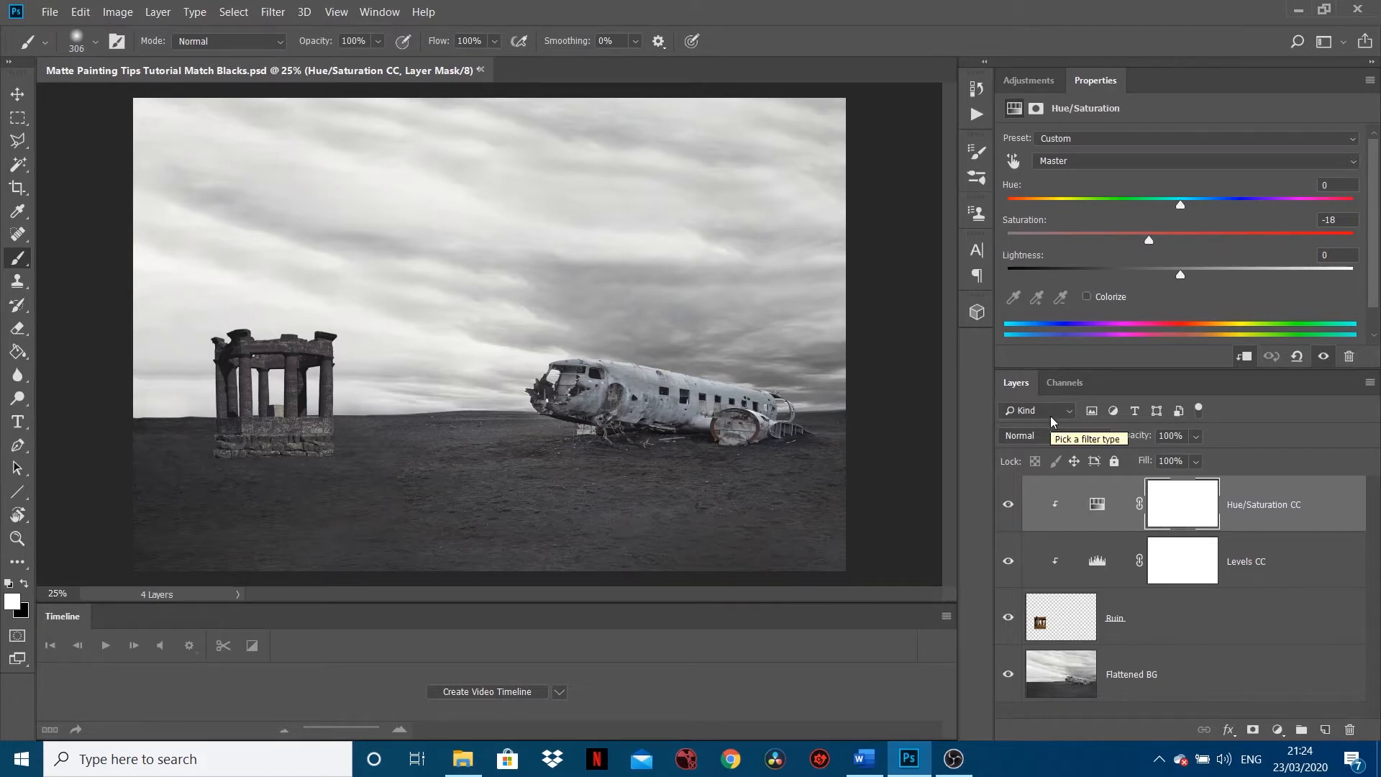
pyautogui.moveTo(1008, 504)
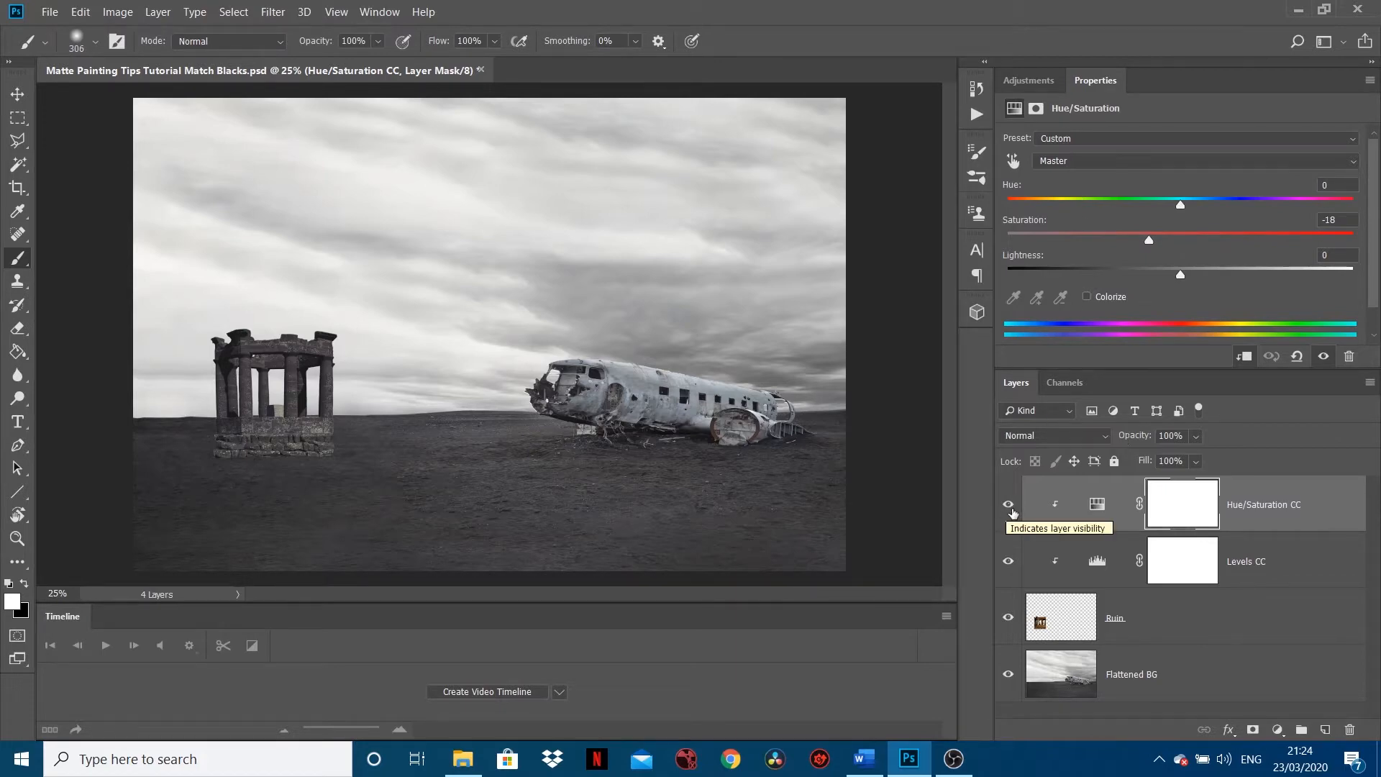
# Add a Hue/Saturation adjustment layer and desaturate the whole image to compare tones
pyautogui.click(1007, 504)
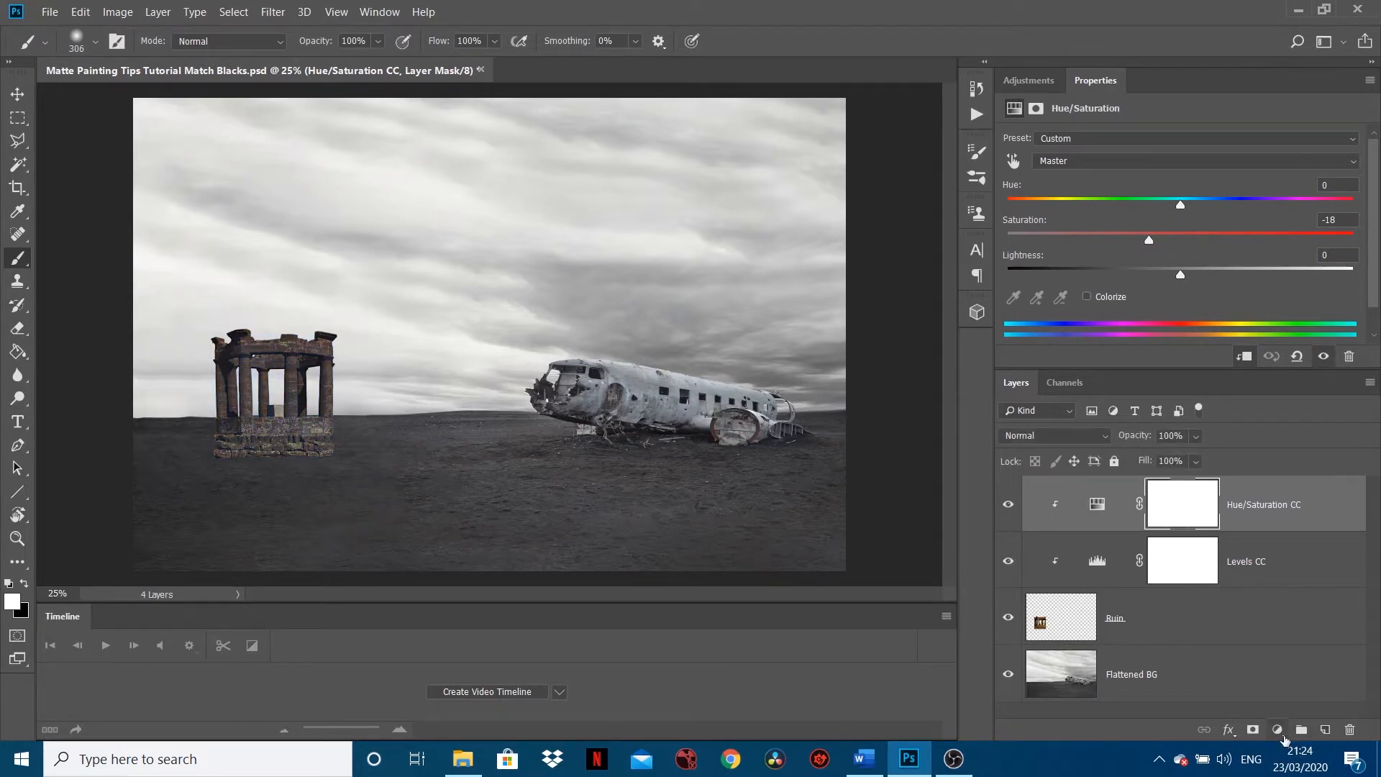
pyautogui.click(1276, 729)
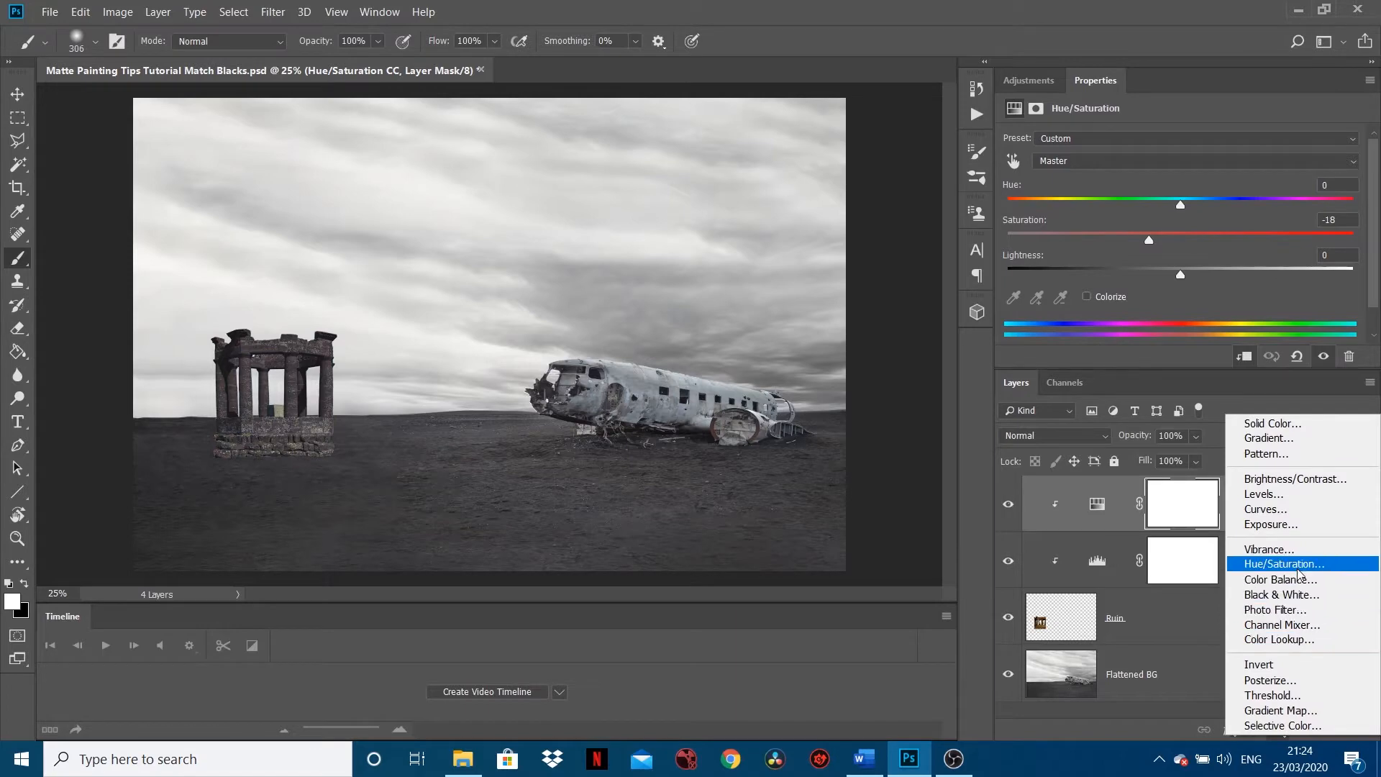
pyautogui.click(1281, 564)
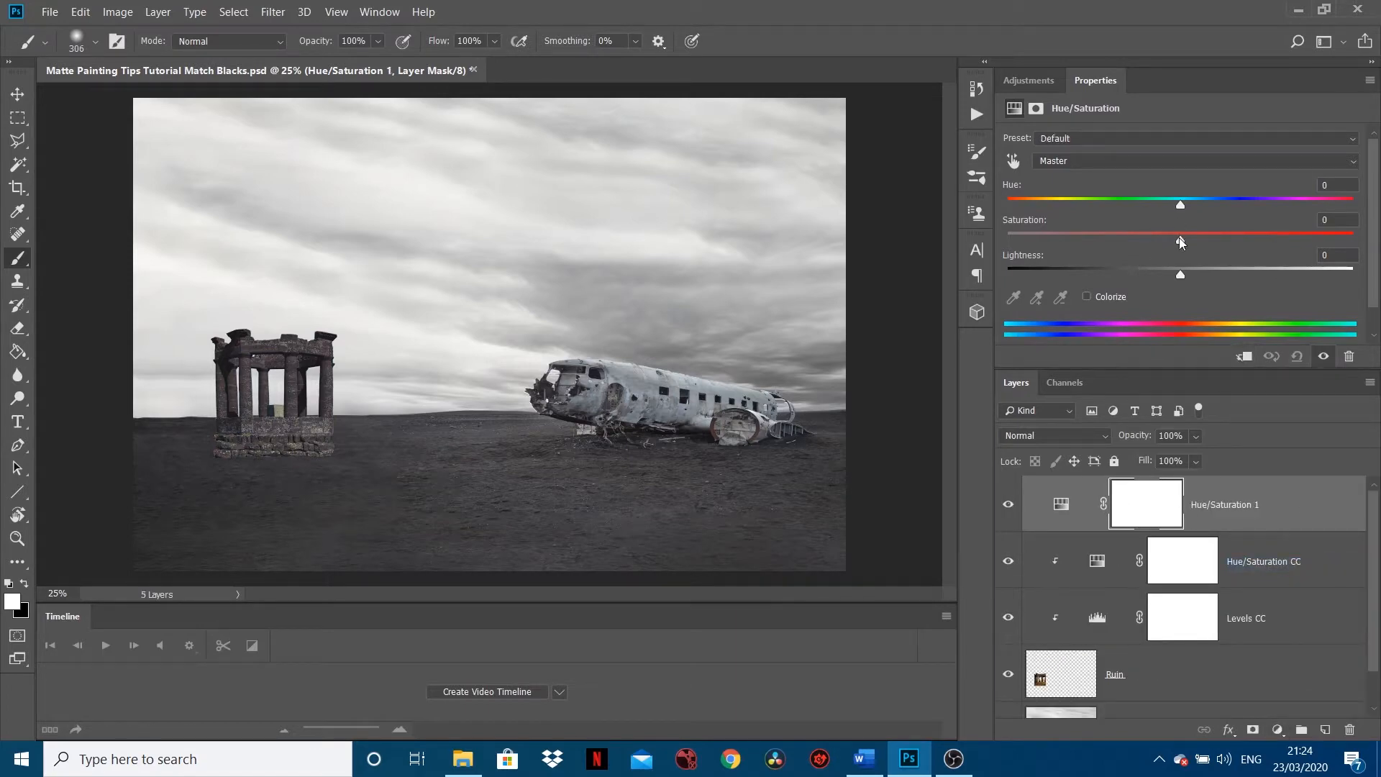
pyautogui.moveTo(1180, 240); pyautogui.dragTo(1354, 240)
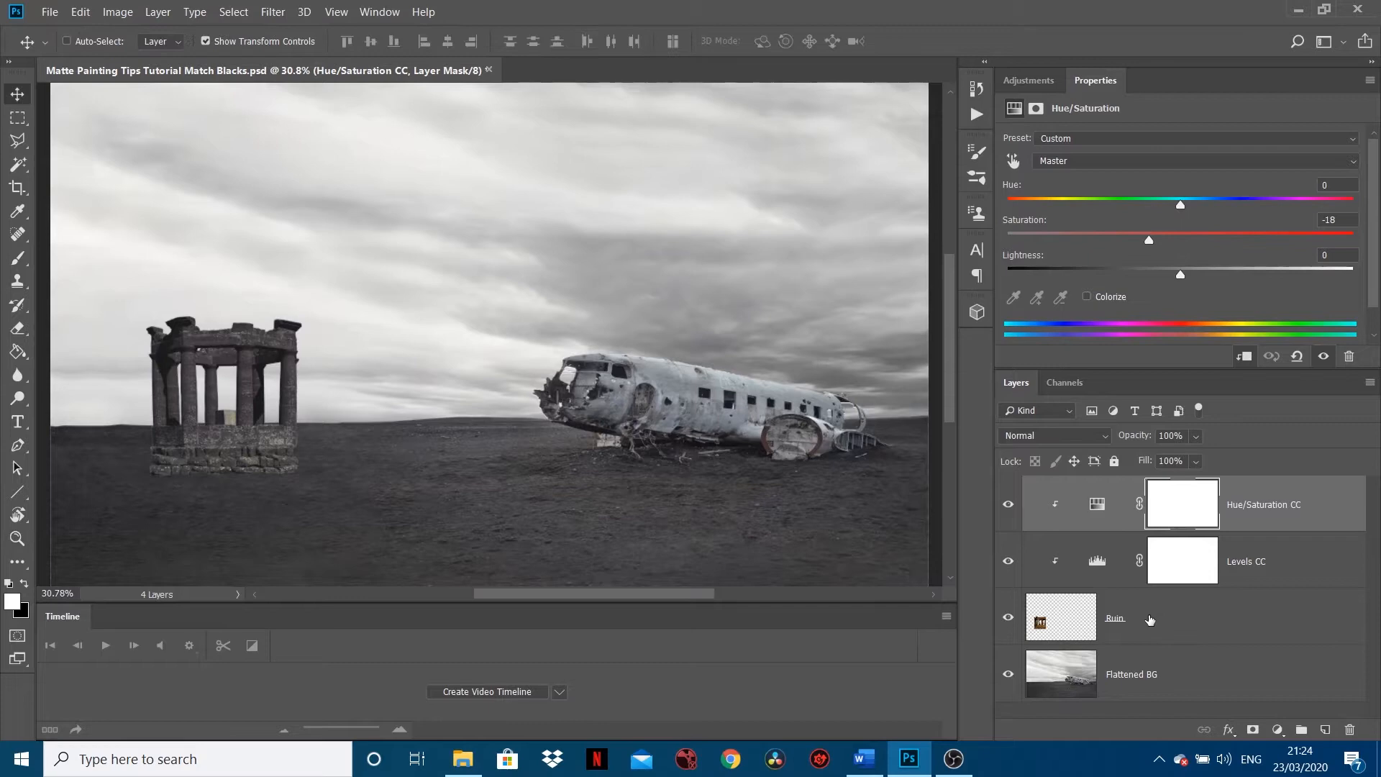
# Drag the Ruin layer across the ground so the temple stands right beside the plane wreck
pyautogui.click(1113, 617)
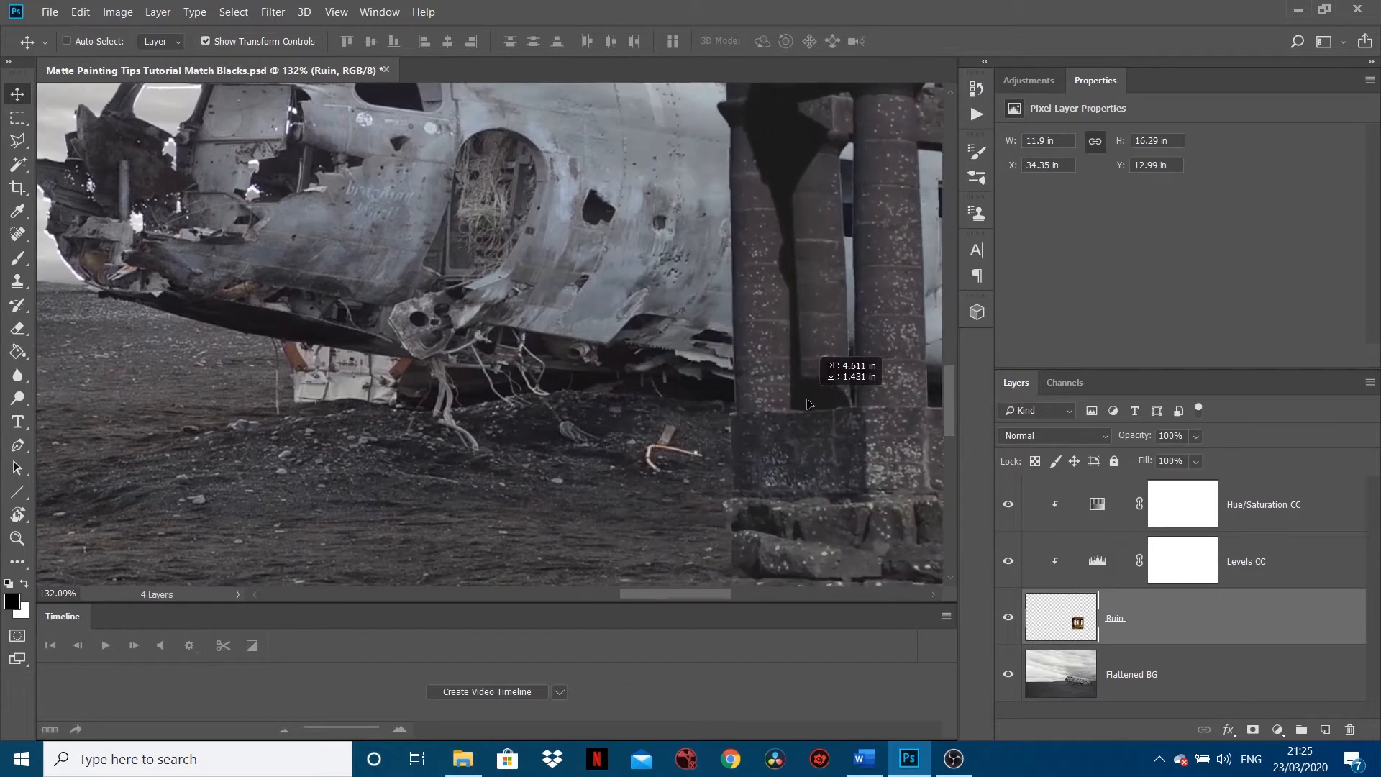
pyautogui.moveTo(809, 402); pyautogui.dragTo(523, 364)
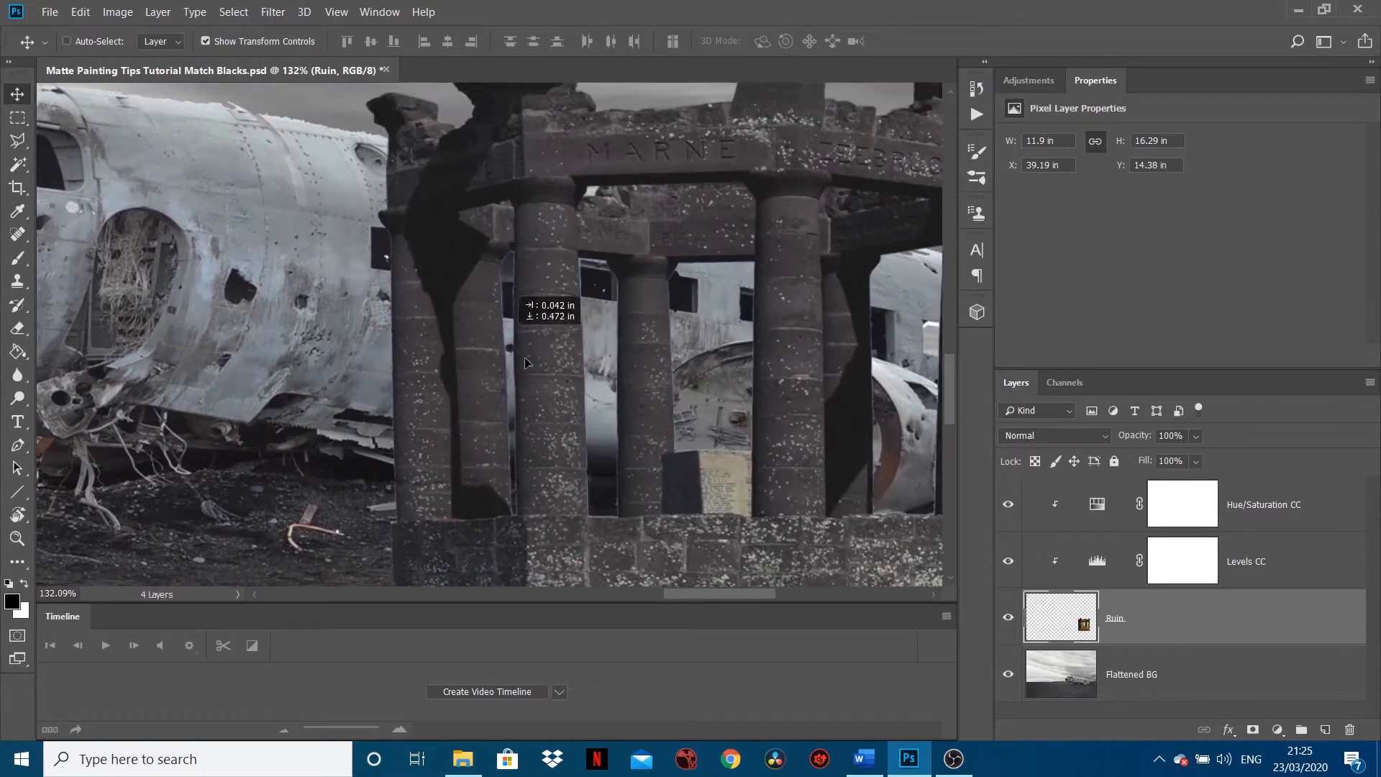
pyautogui.moveTo(524, 364); pyautogui.dragTo(469, 452)
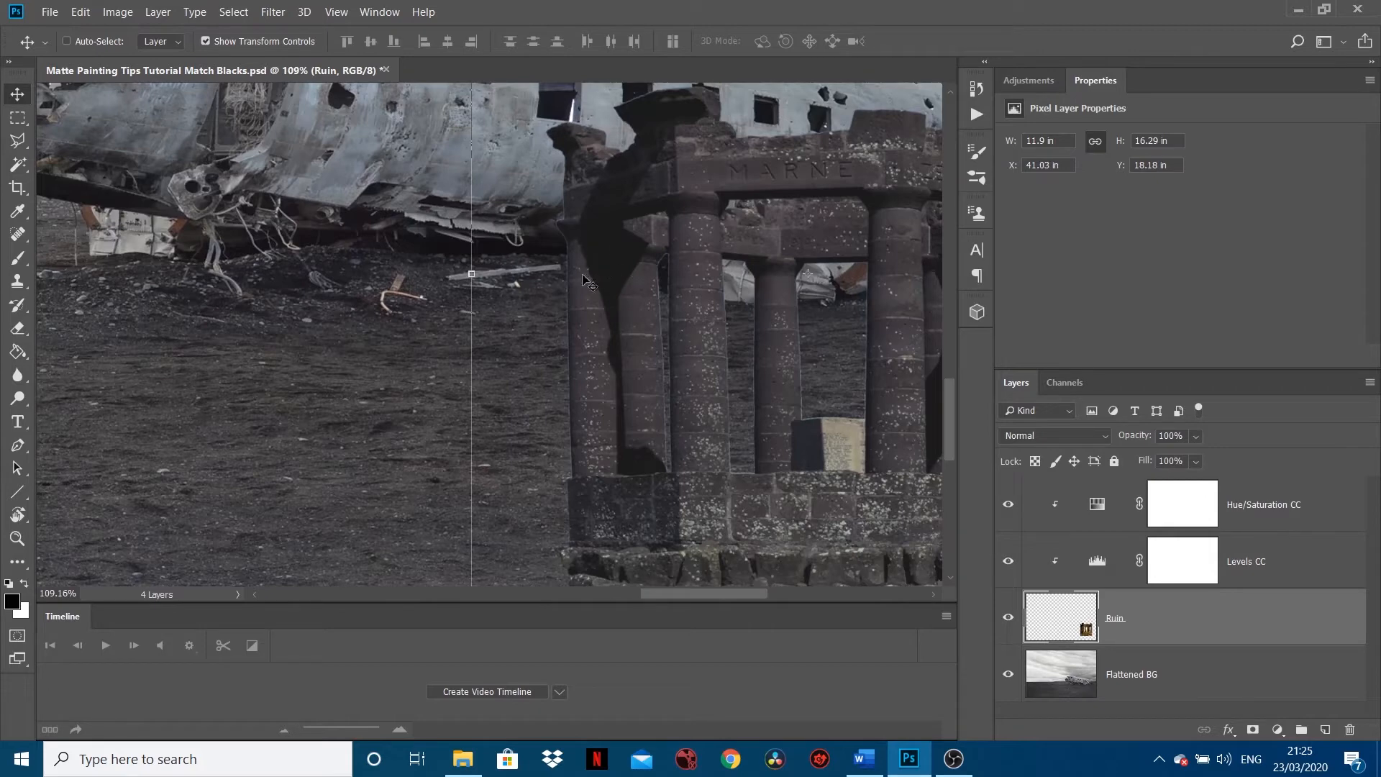
pyautogui.moveTo(639, 257)
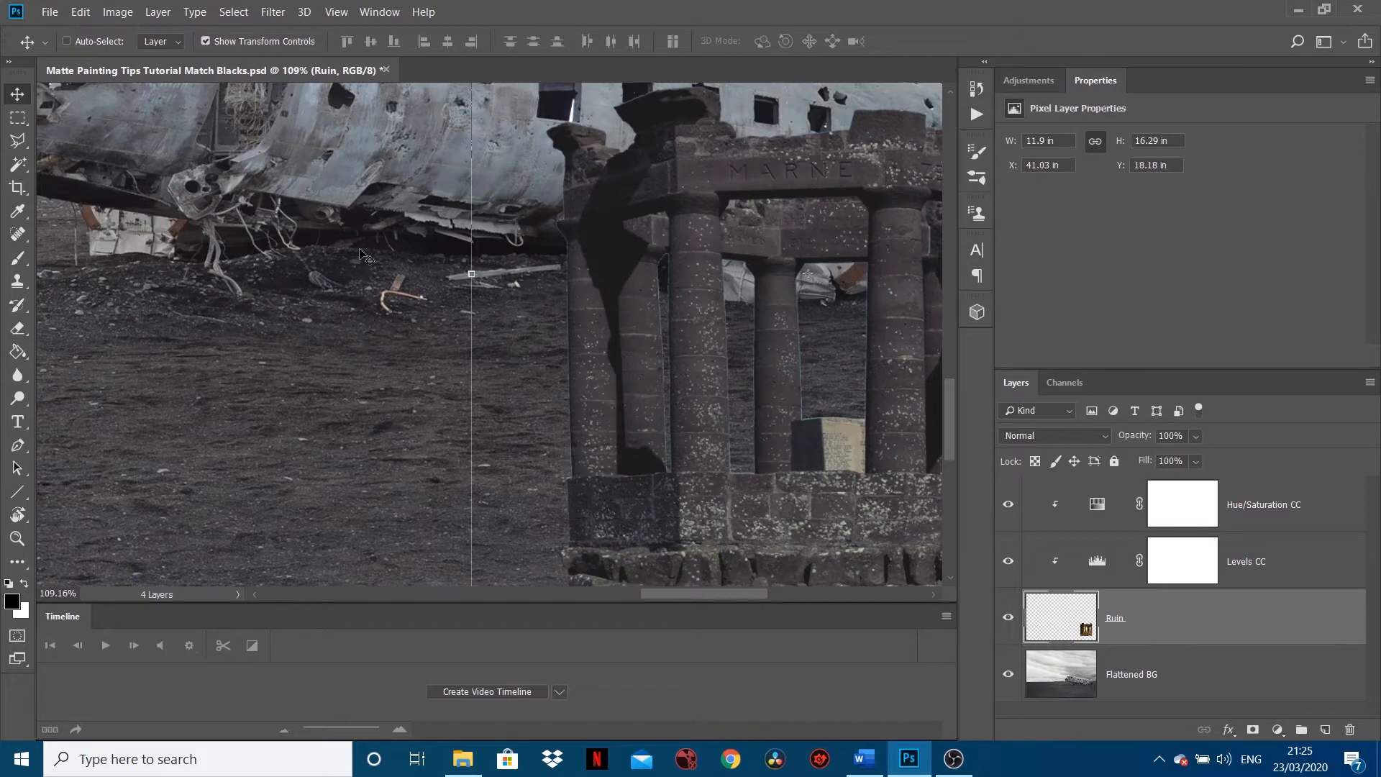
pyautogui.moveTo(440, 258)
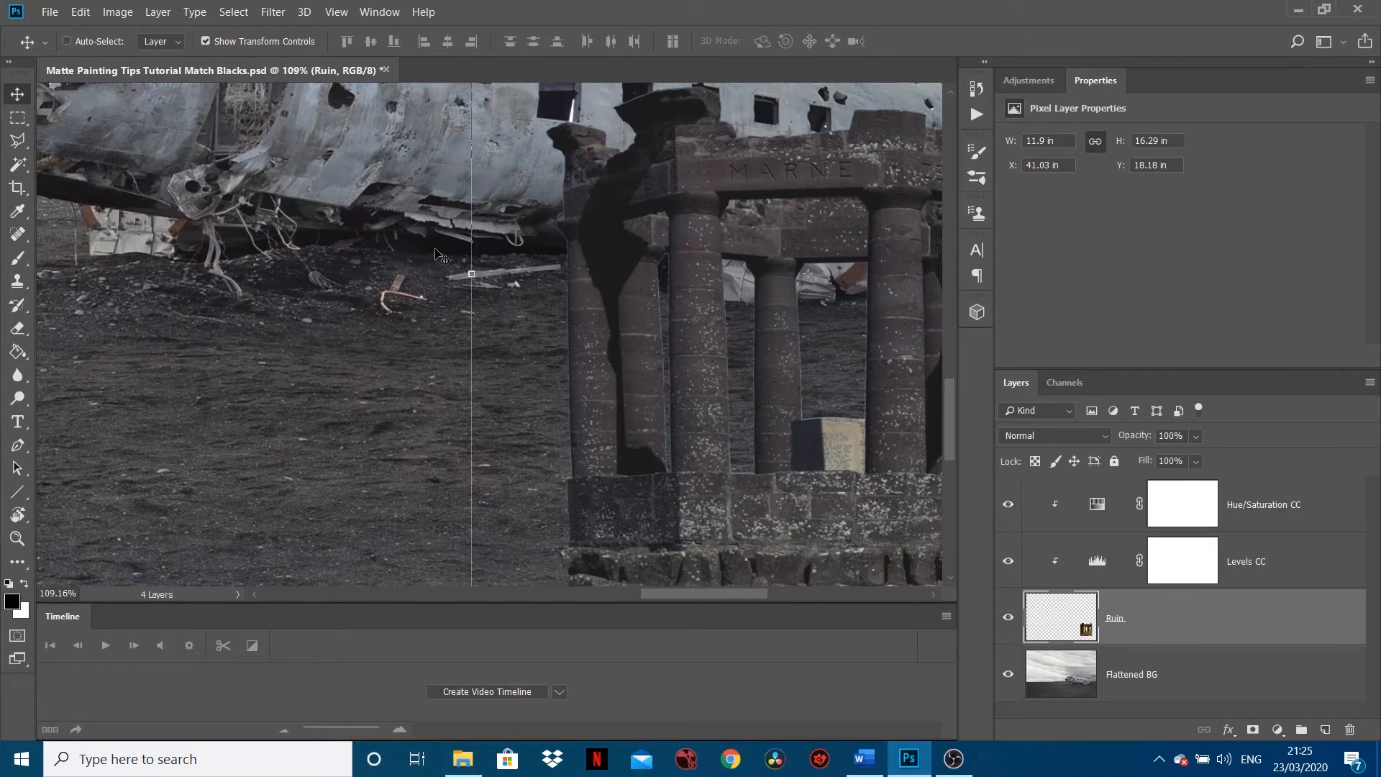
pyautogui.moveTo(623, 277)
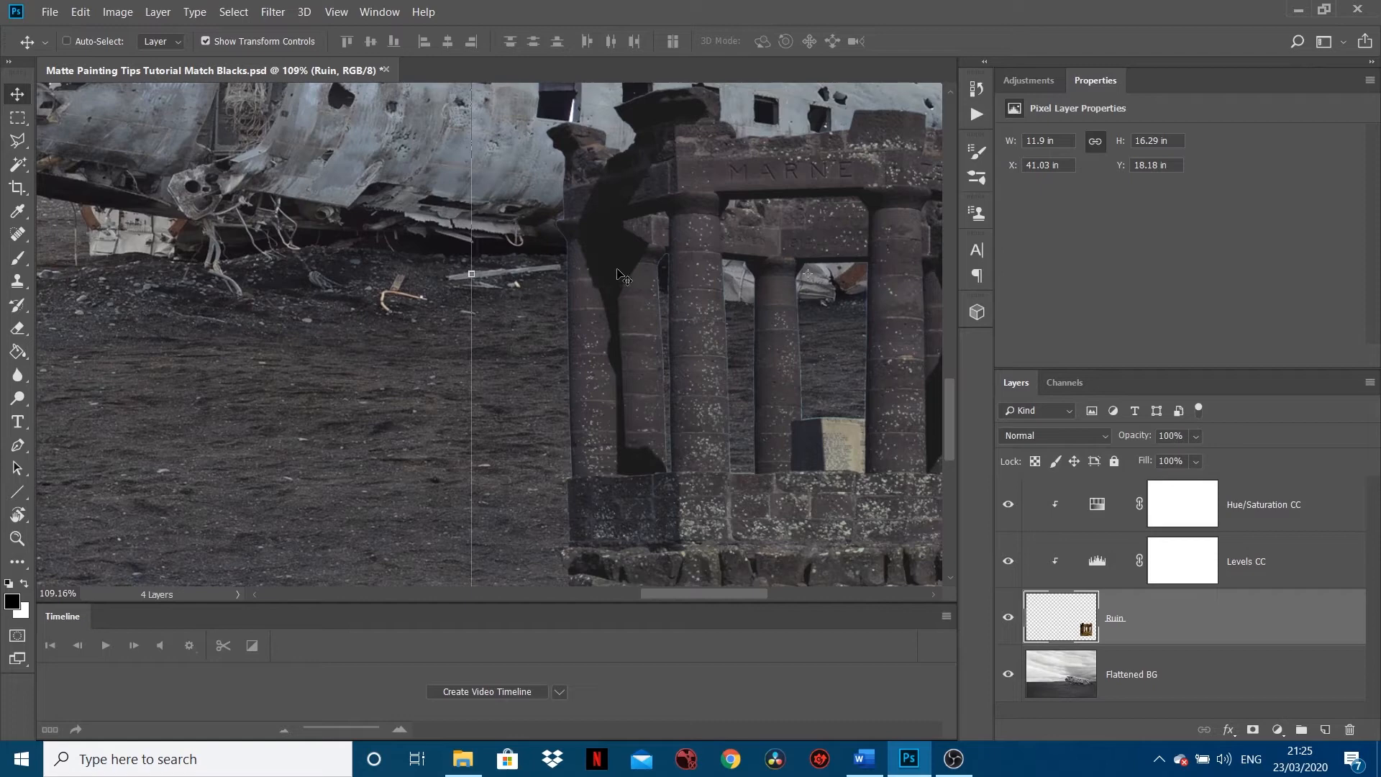
pyautogui.moveTo(610, 288)
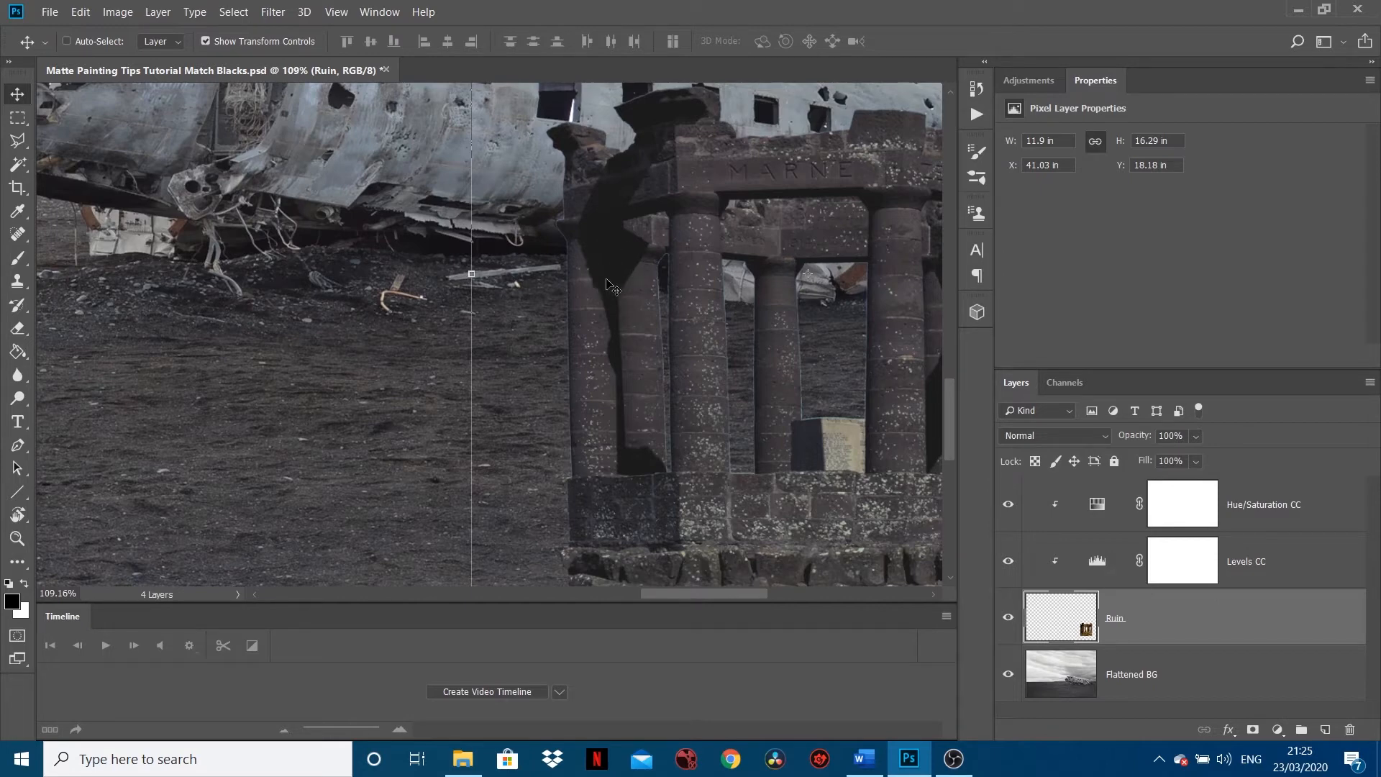
pyautogui.moveTo(628, 282)
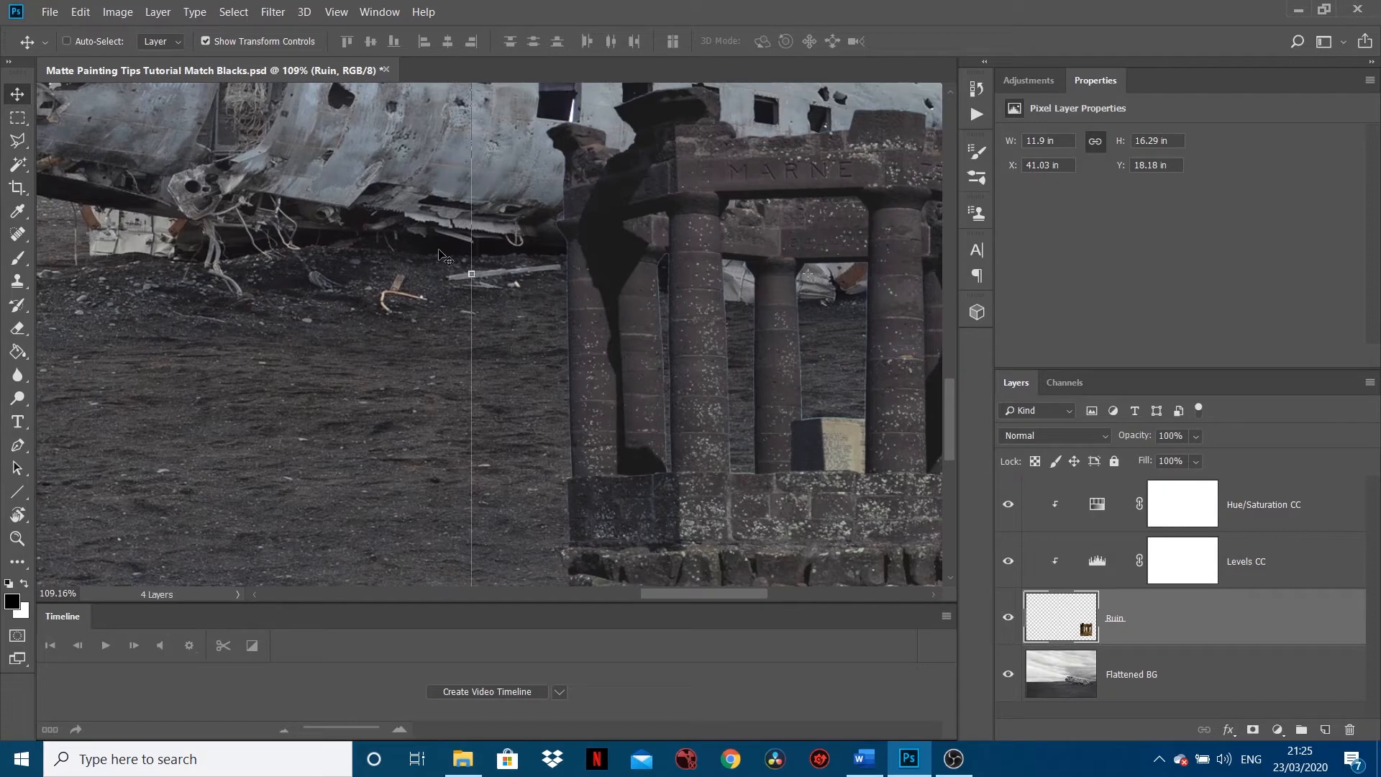
pyautogui.moveTo(423, 256)
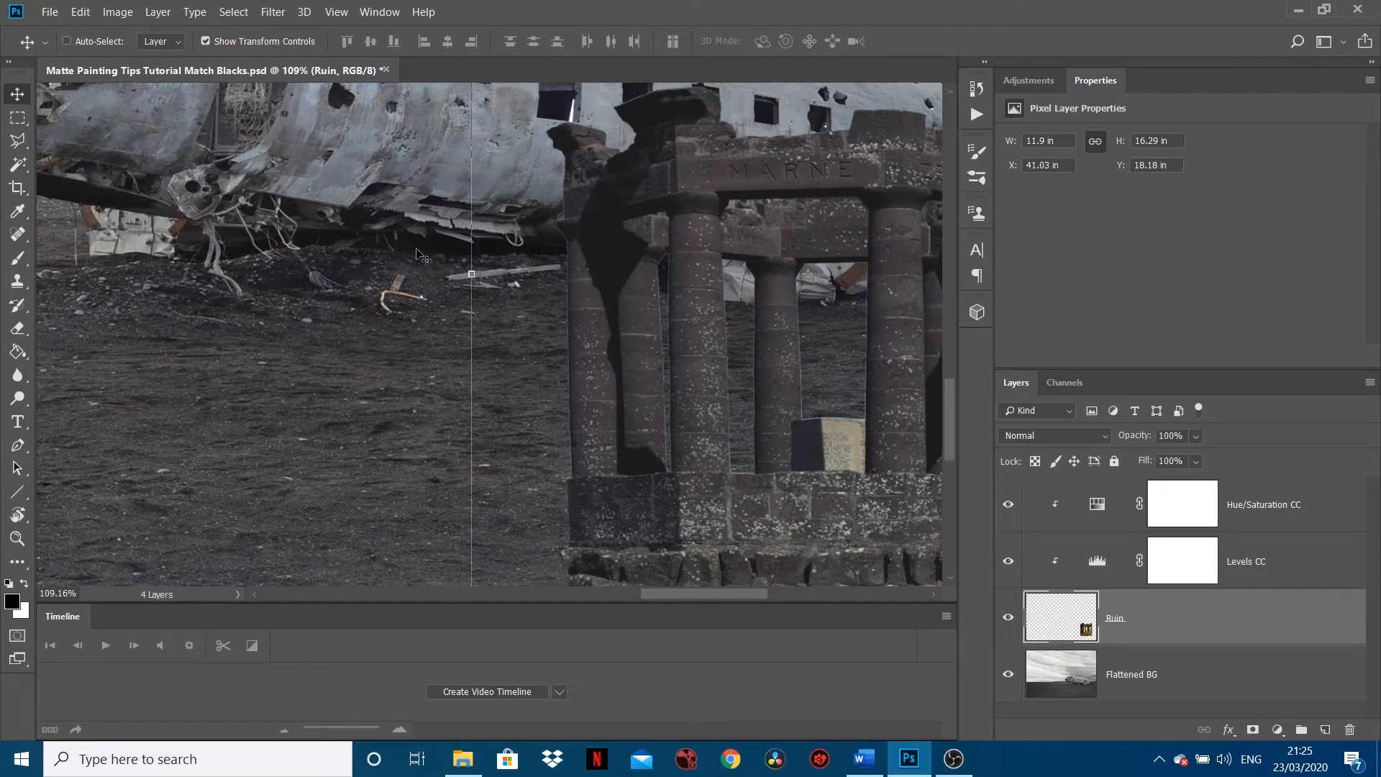
pyautogui.moveTo(504, 218)
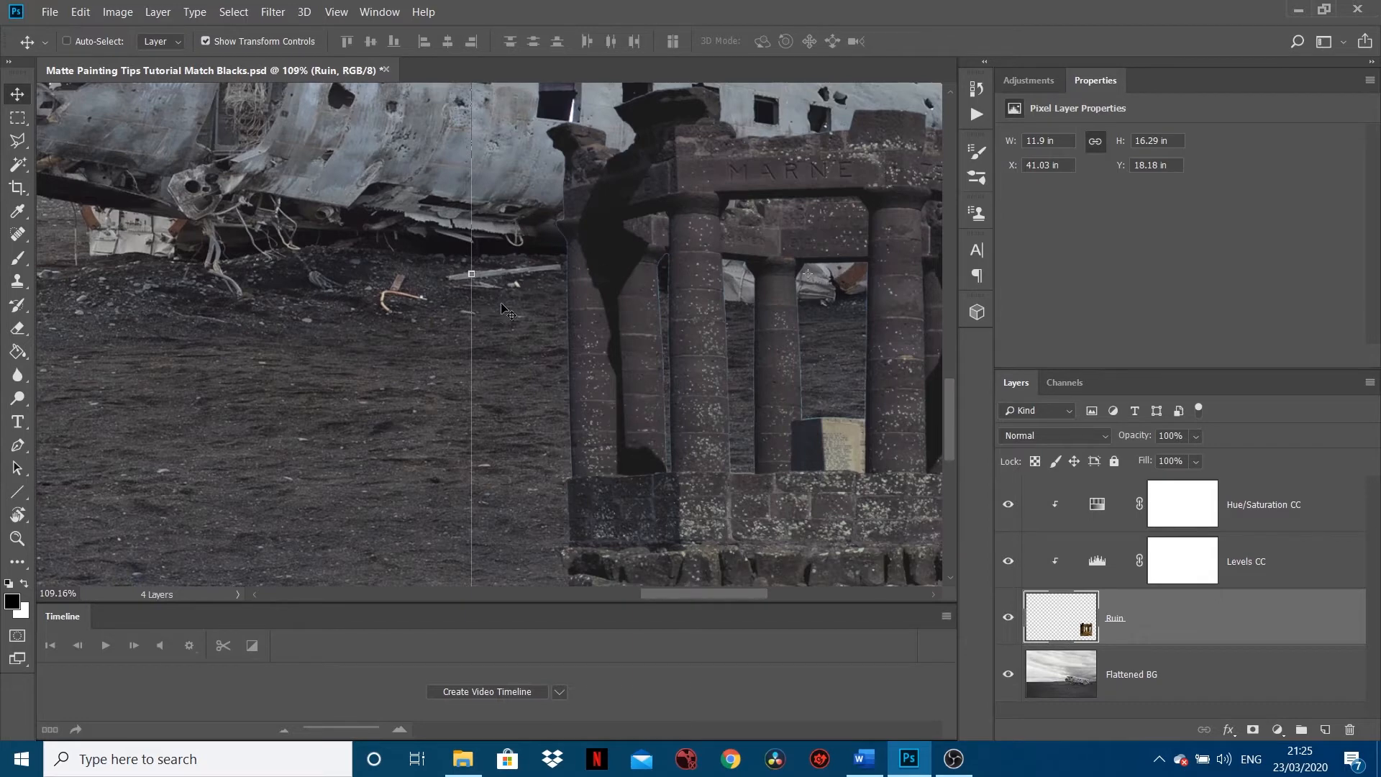
pyautogui.moveTo(633, 254)
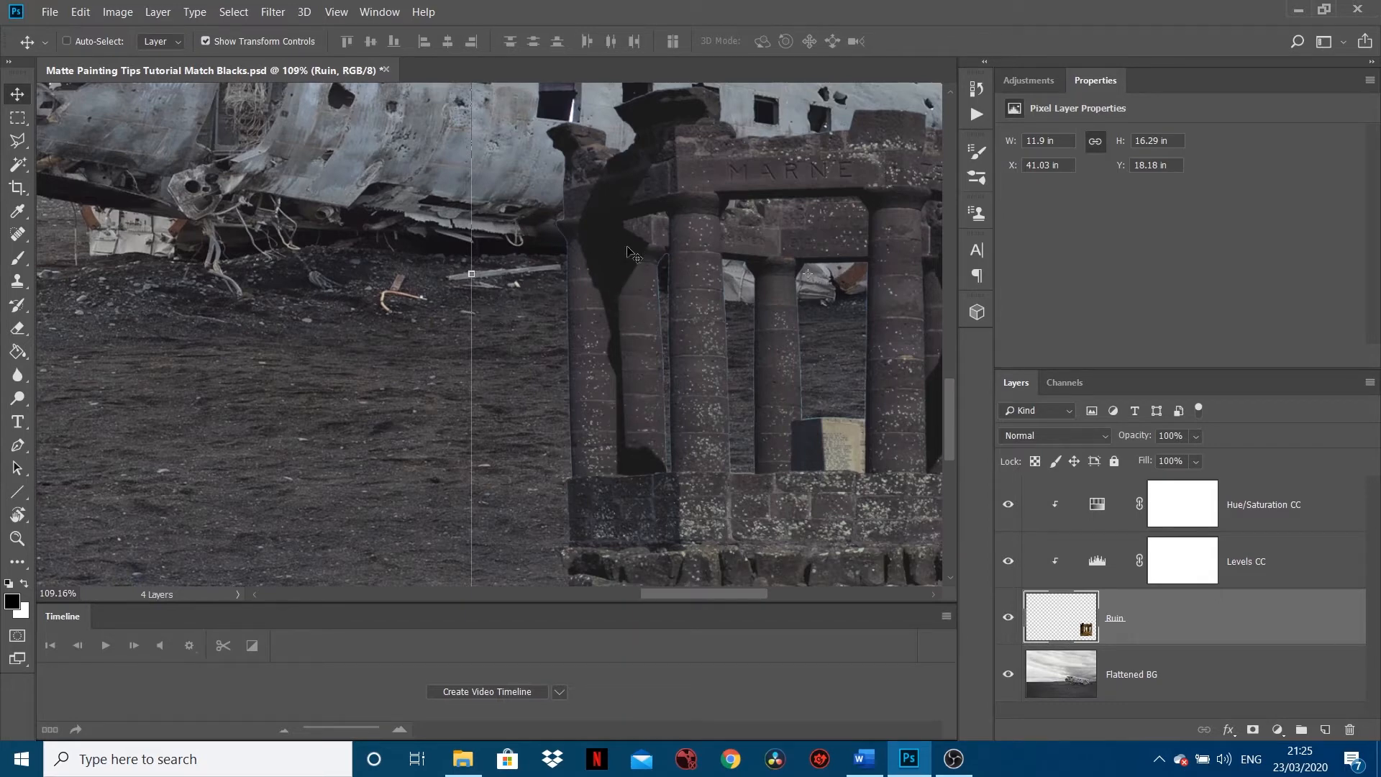
pyautogui.moveTo(621, 267)
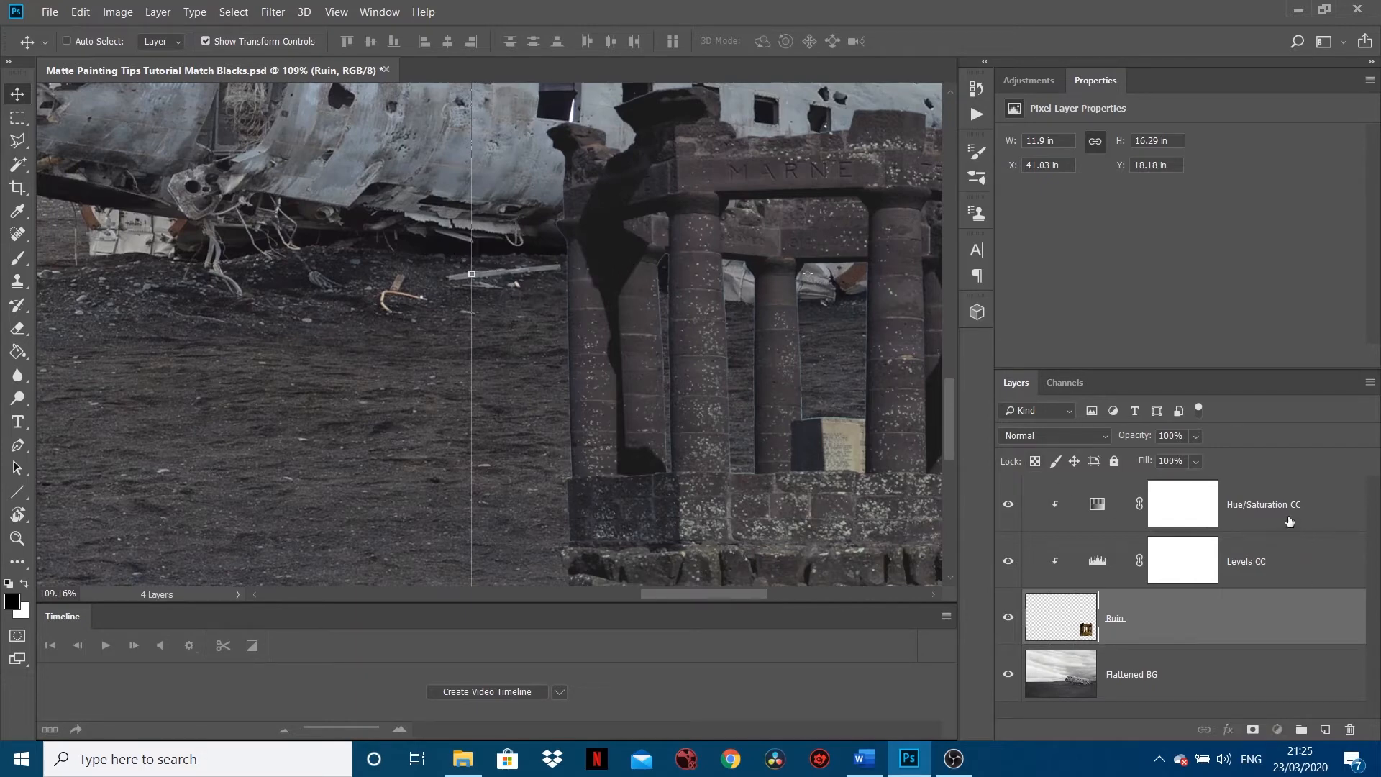
# Select the ruin's Hue/Saturation CC adjustment and bring up the adjustment layer choices
pyautogui.click(1182, 504)
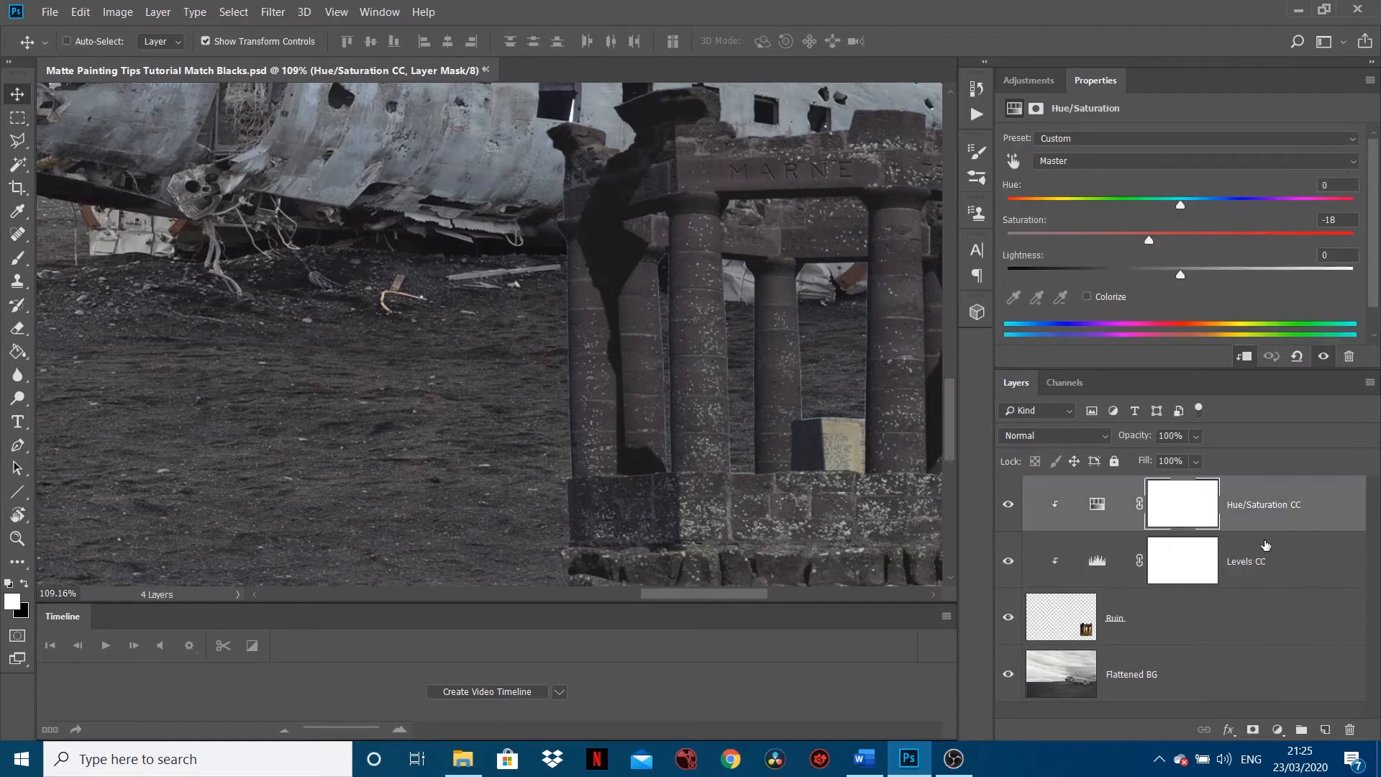
pyautogui.moveTo(1266, 555)
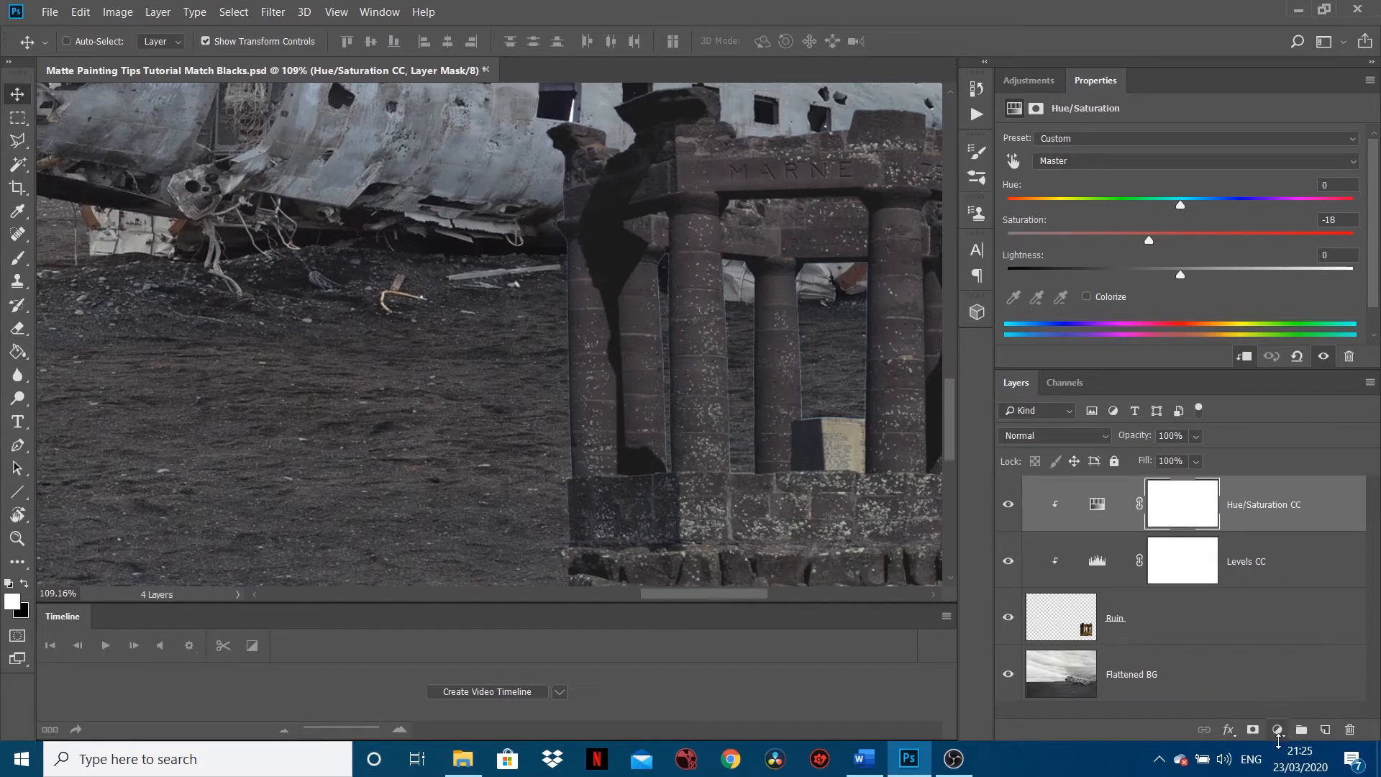
pyautogui.moveTo(1277, 730)
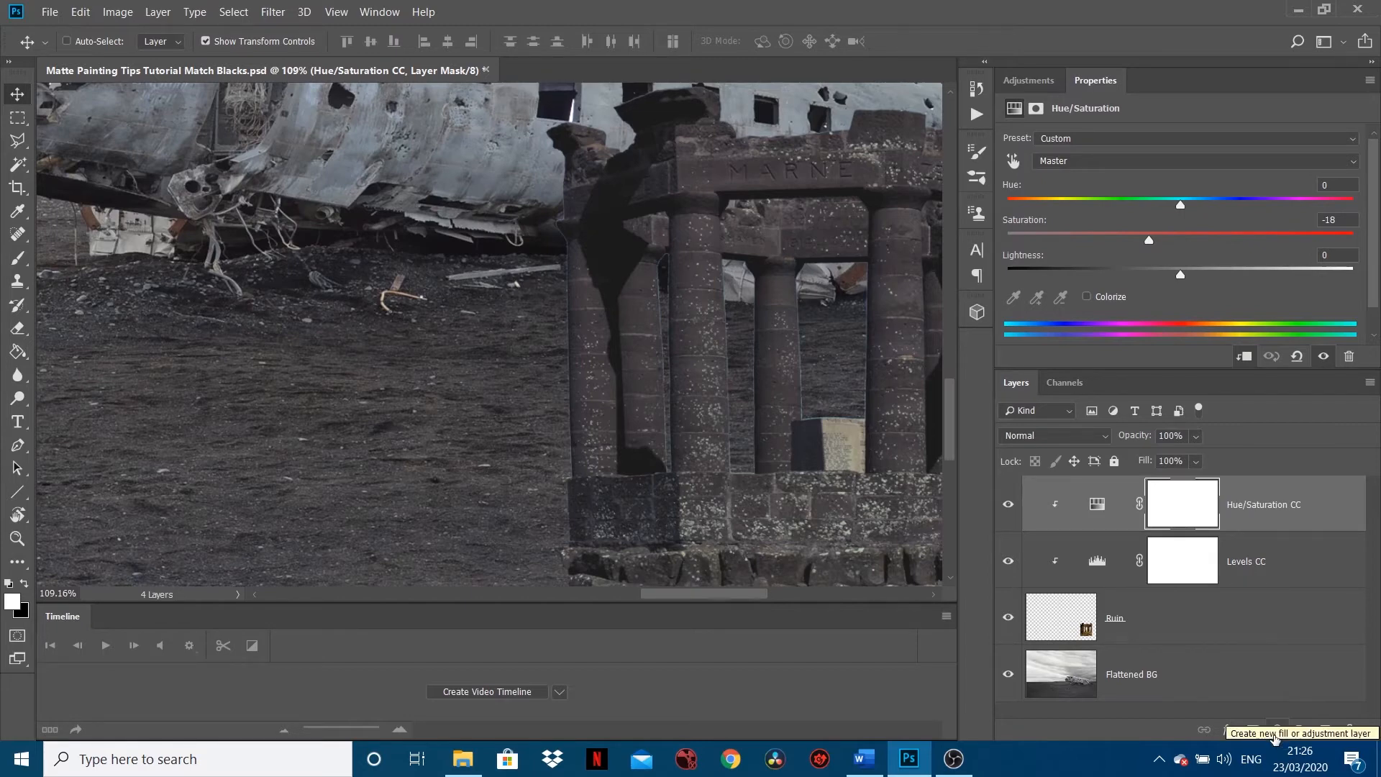
pyautogui.moveTo(1227, 689)
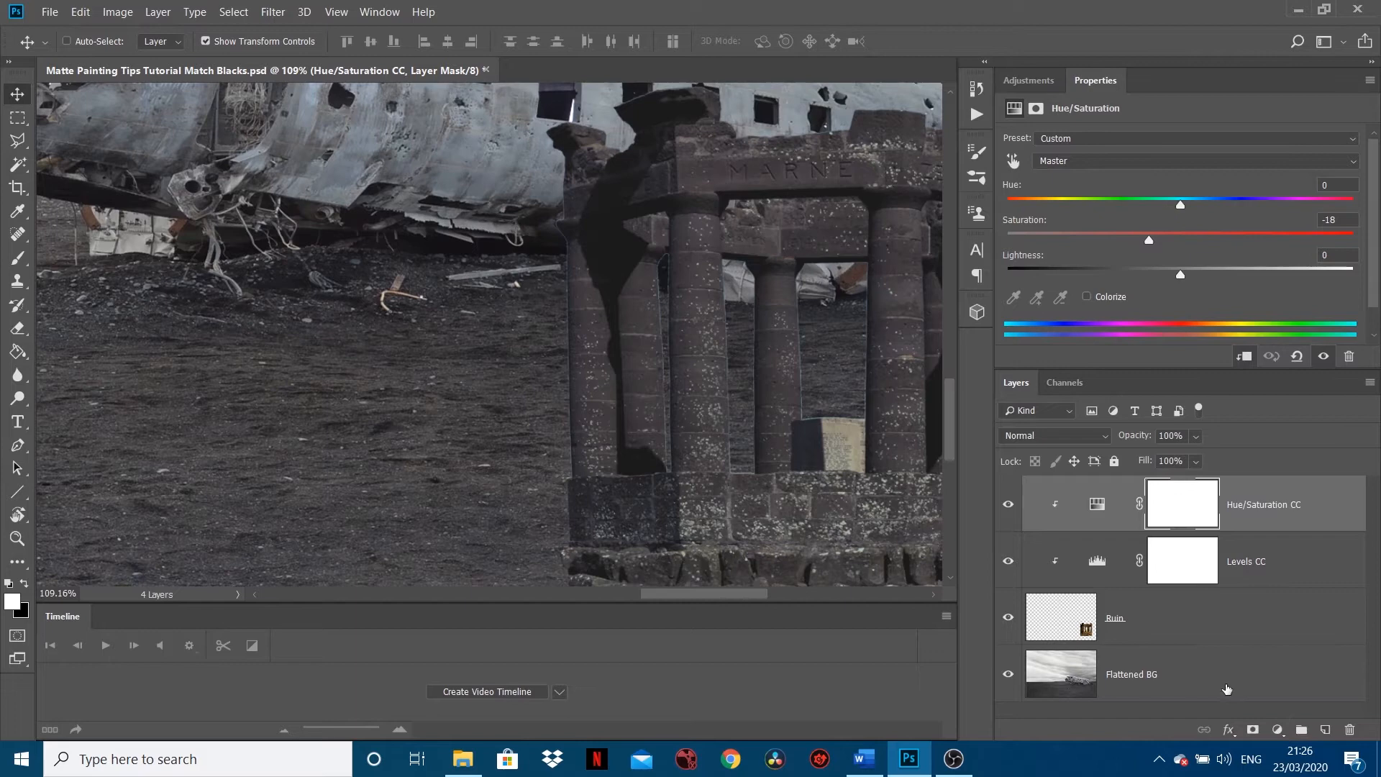
pyautogui.click(1276, 730)
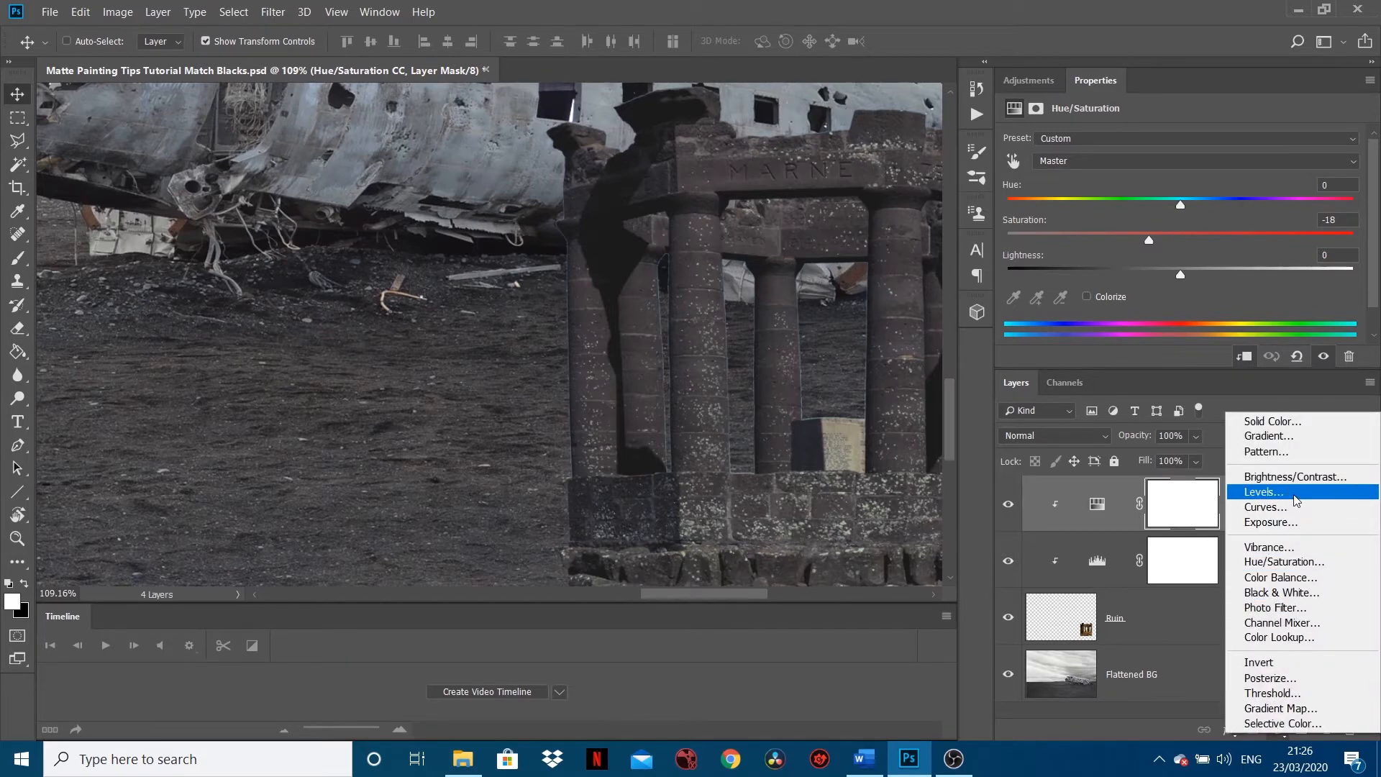
# Add a Levels 1 adjustment above the ruin's Hue/Saturation CC, then reopen the adjustment choices
pyautogui.click(1263, 492)
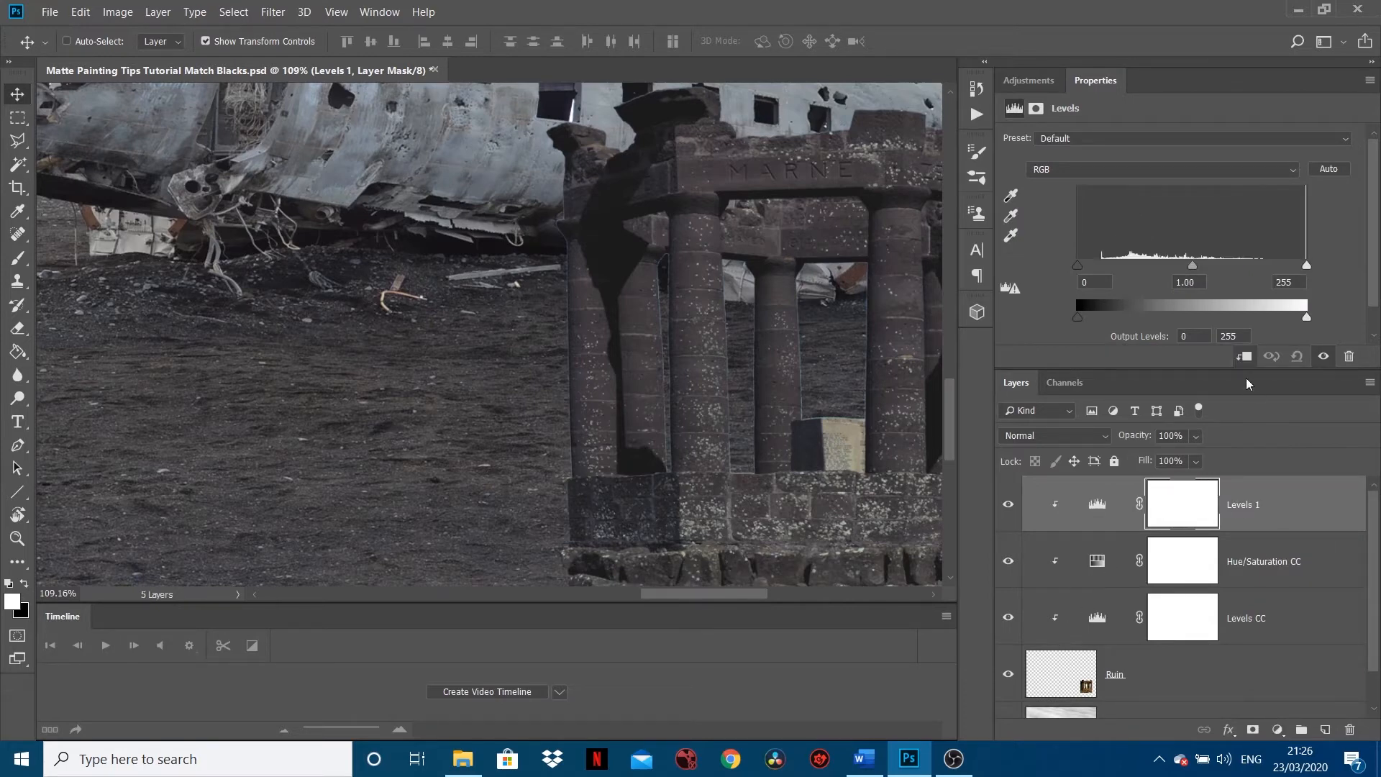
pyautogui.moveTo(1191, 265); pyautogui.dragTo(1155, 265)
pyautogui.write('1')
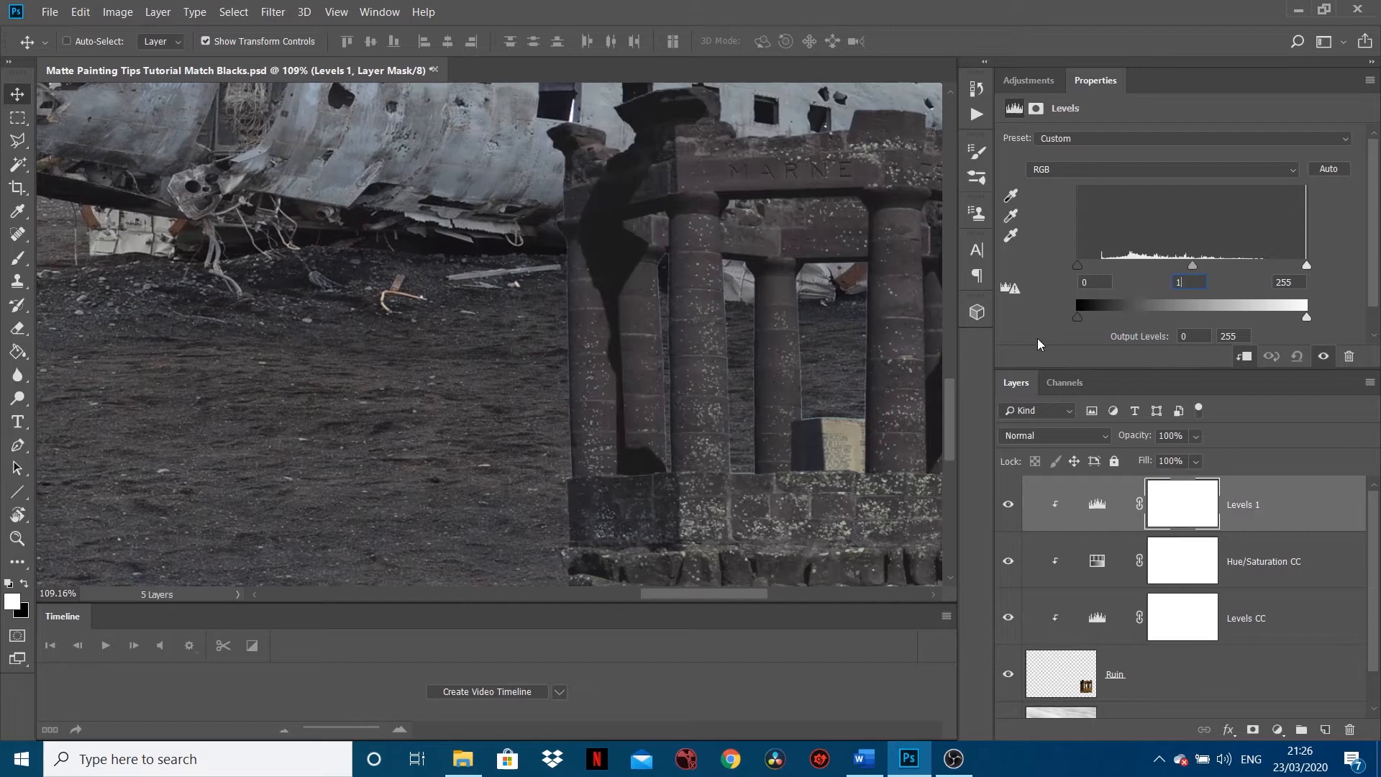
pyautogui.moveTo(1046, 426)
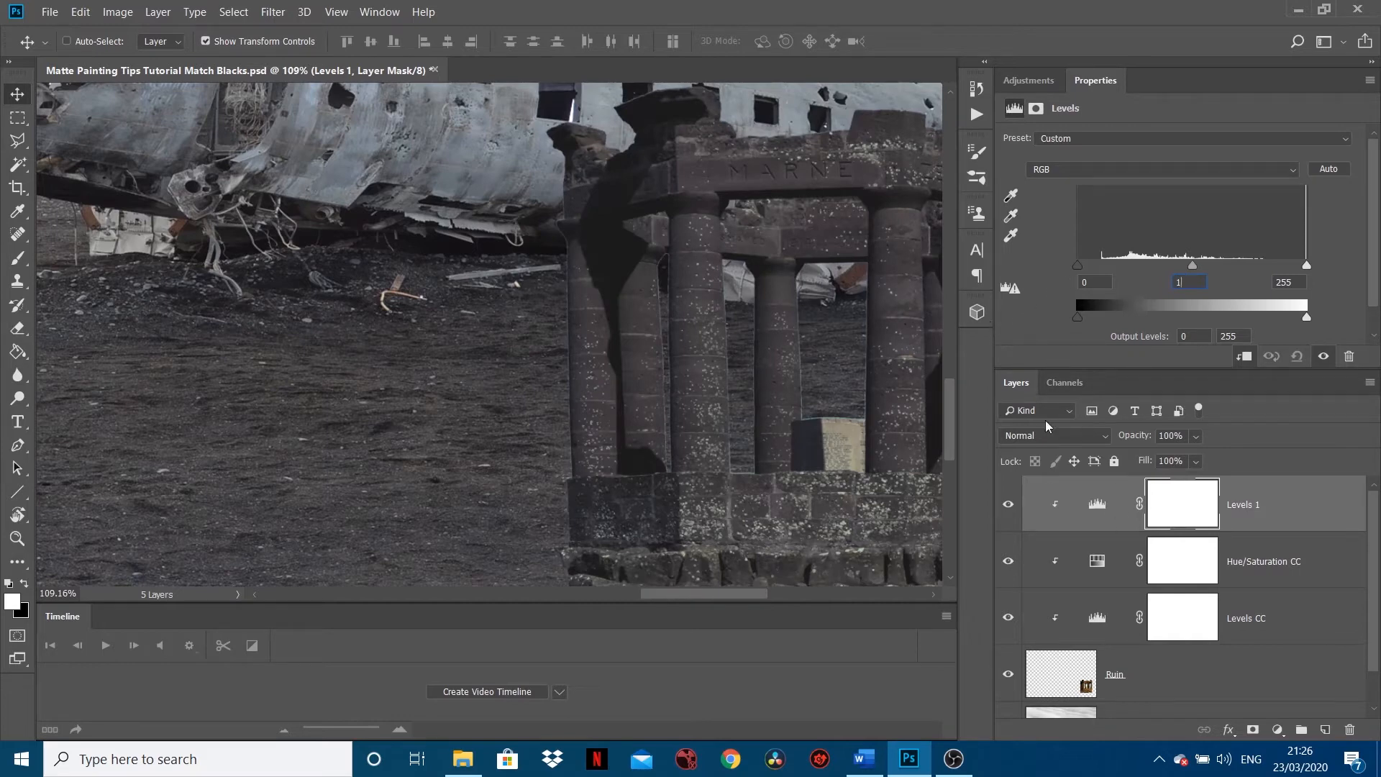
pyautogui.moveTo(1241, 530)
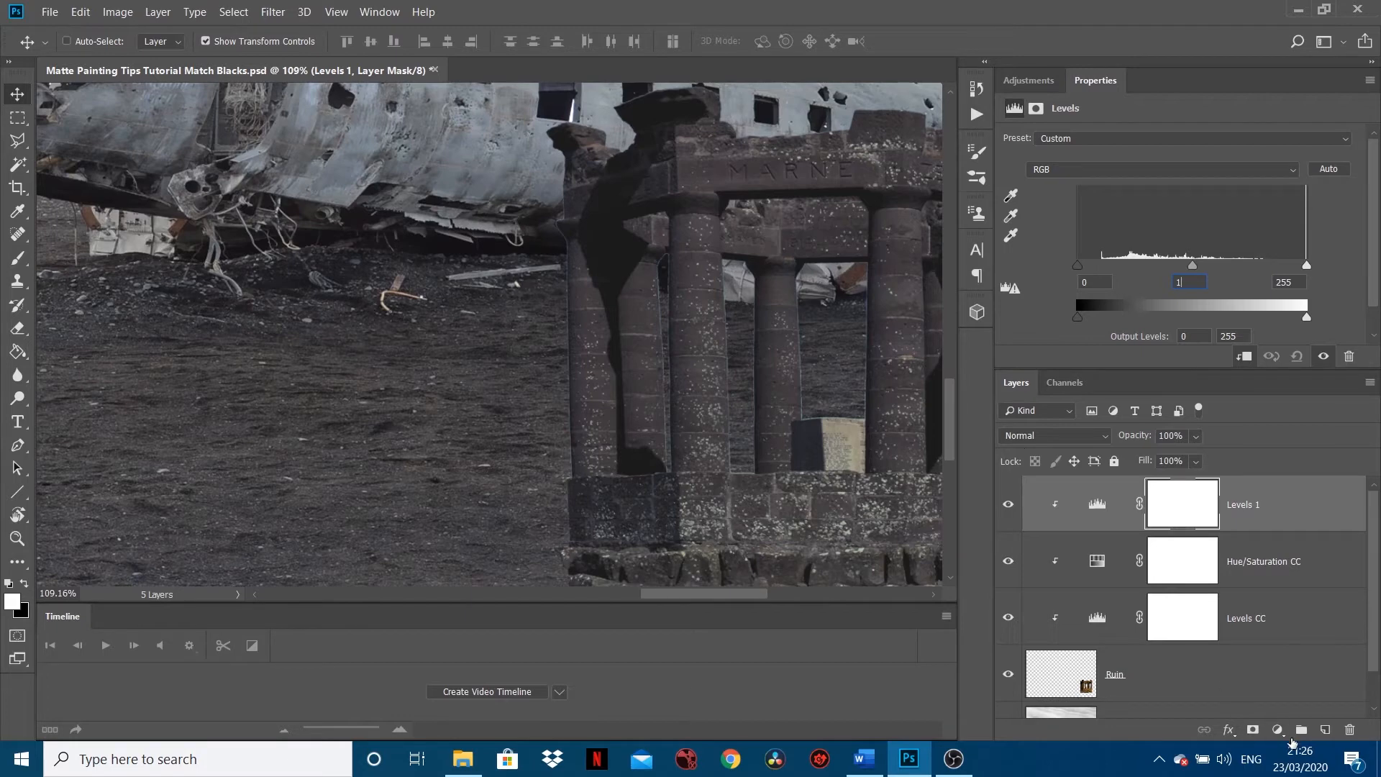
pyautogui.click(1277, 729)
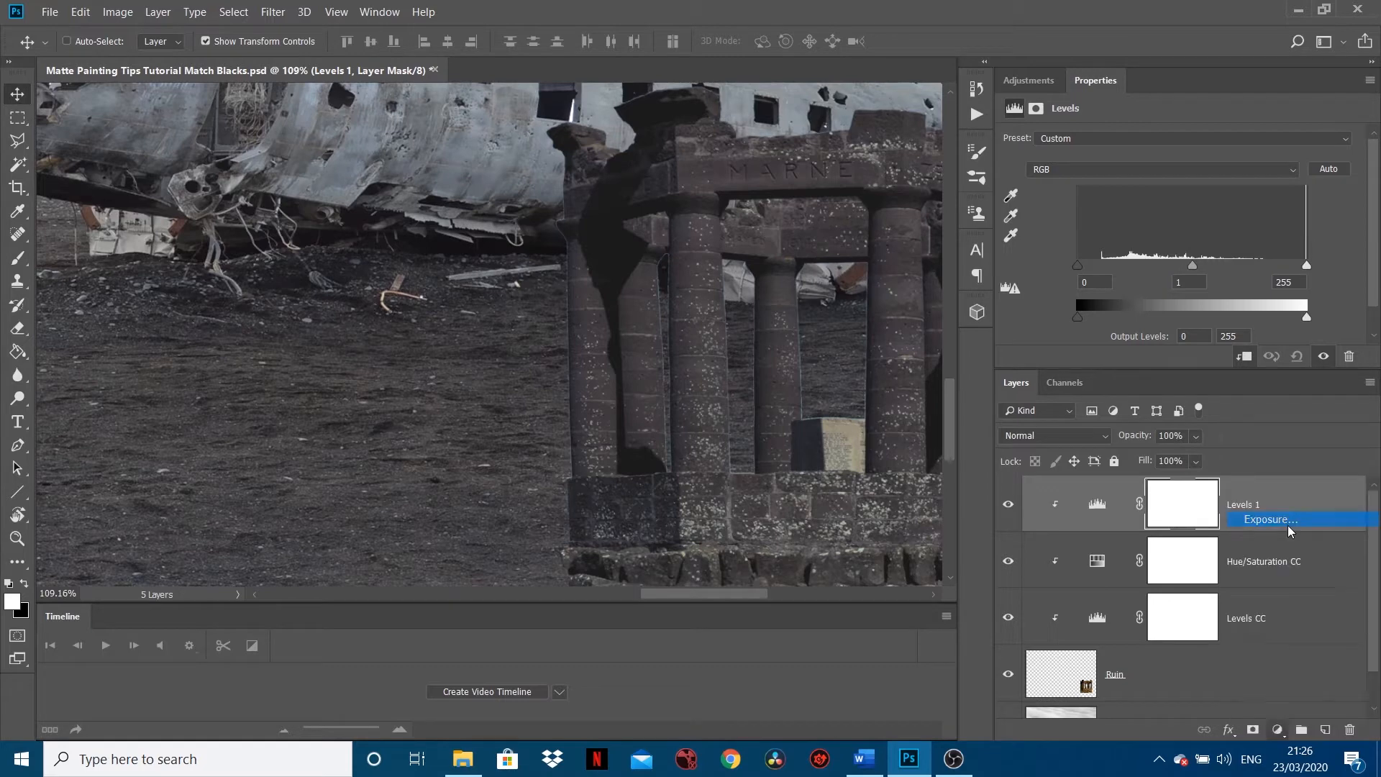
# Add a temporary Exposure layer and push its exposure to about +8.33, washing the image near white
pyautogui.click(1269, 520)
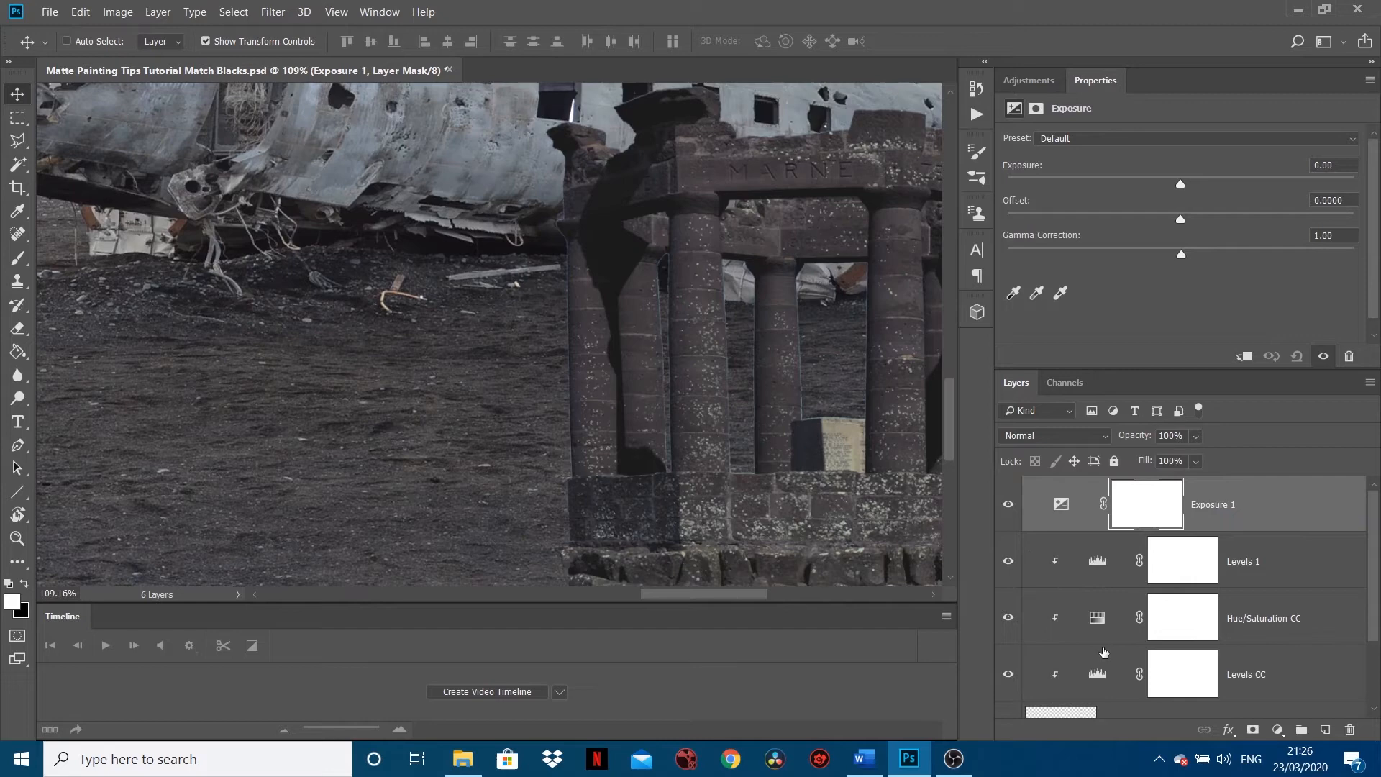
pyautogui.moveTo(925, 314)
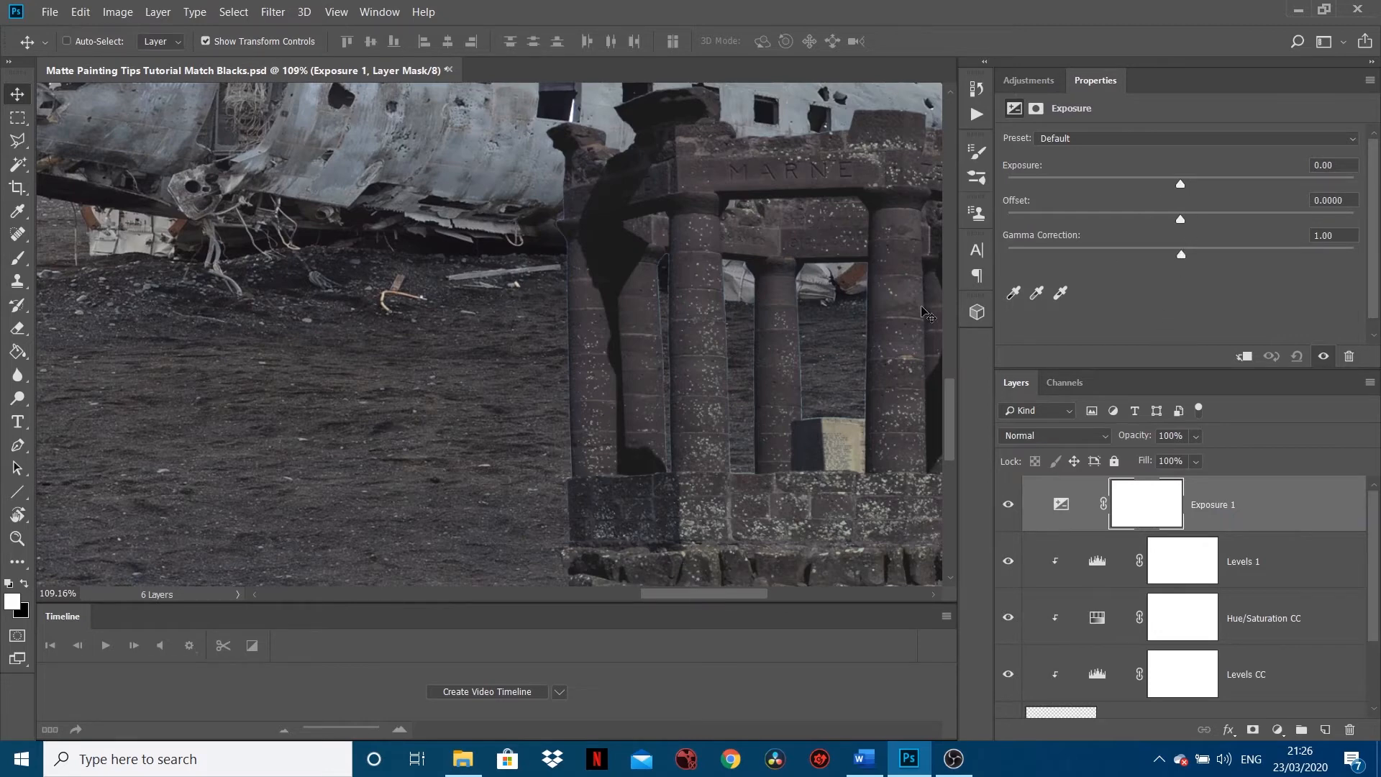
pyautogui.moveTo(1182, 191)
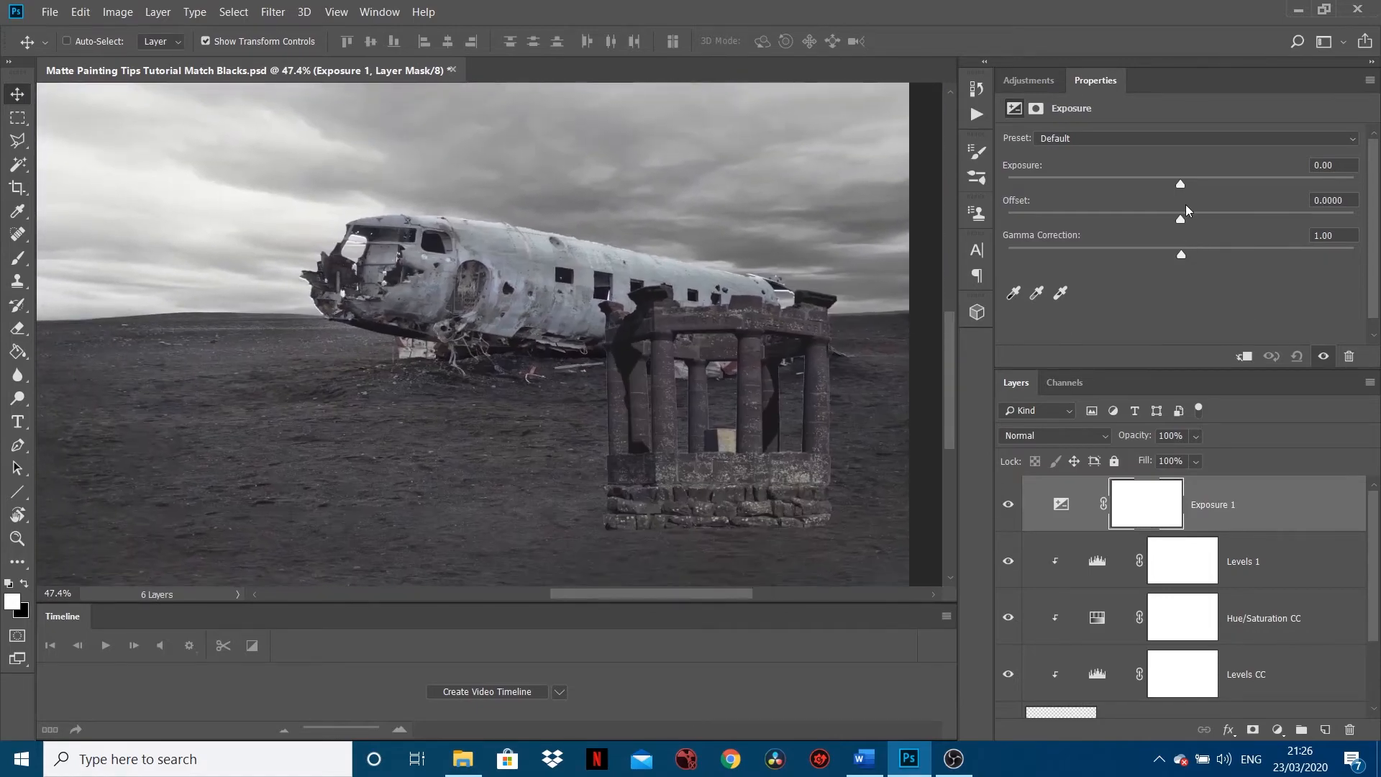
pyautogui.moveTo(1180, 182); pyautogui.dragTo(1233, 183)
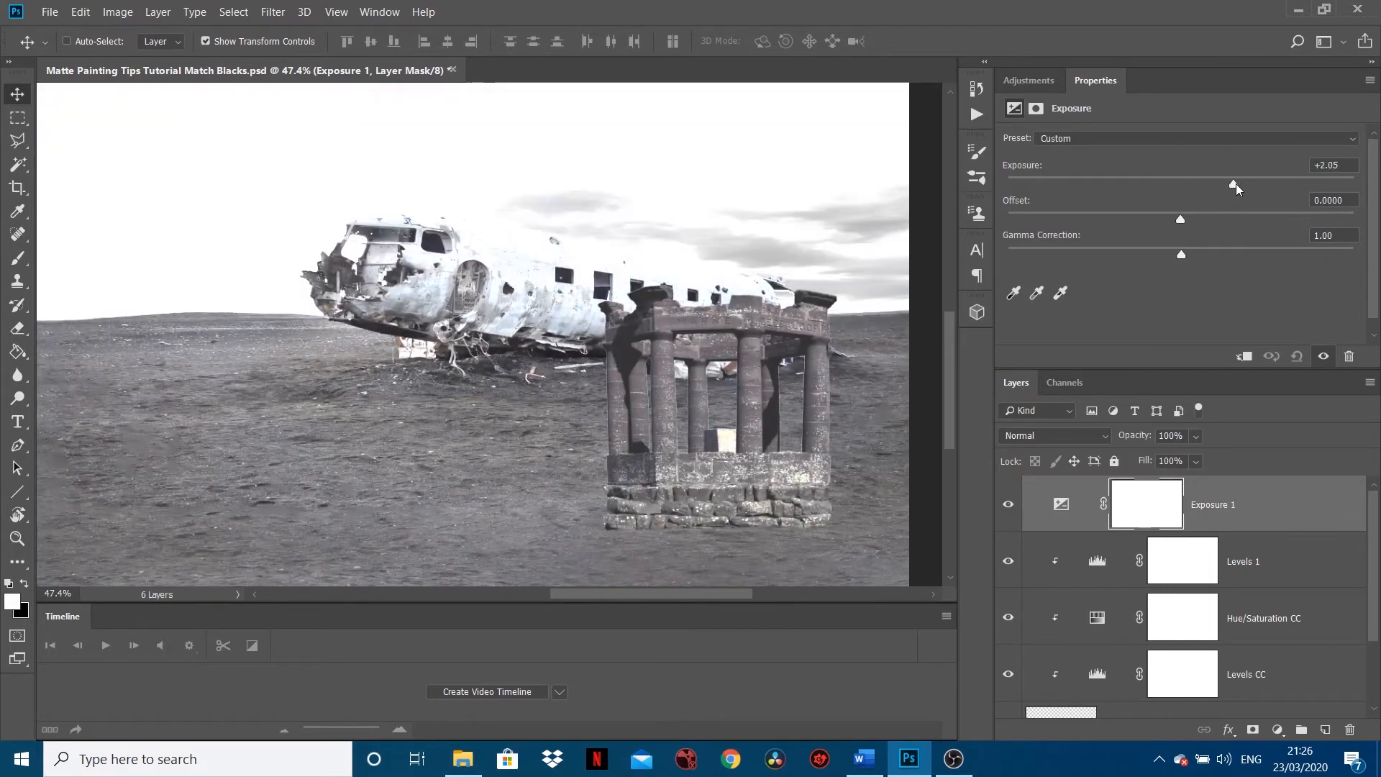
pyautogui.moveTo(1233, 186); pyautogui.dragTo(1285, 186)
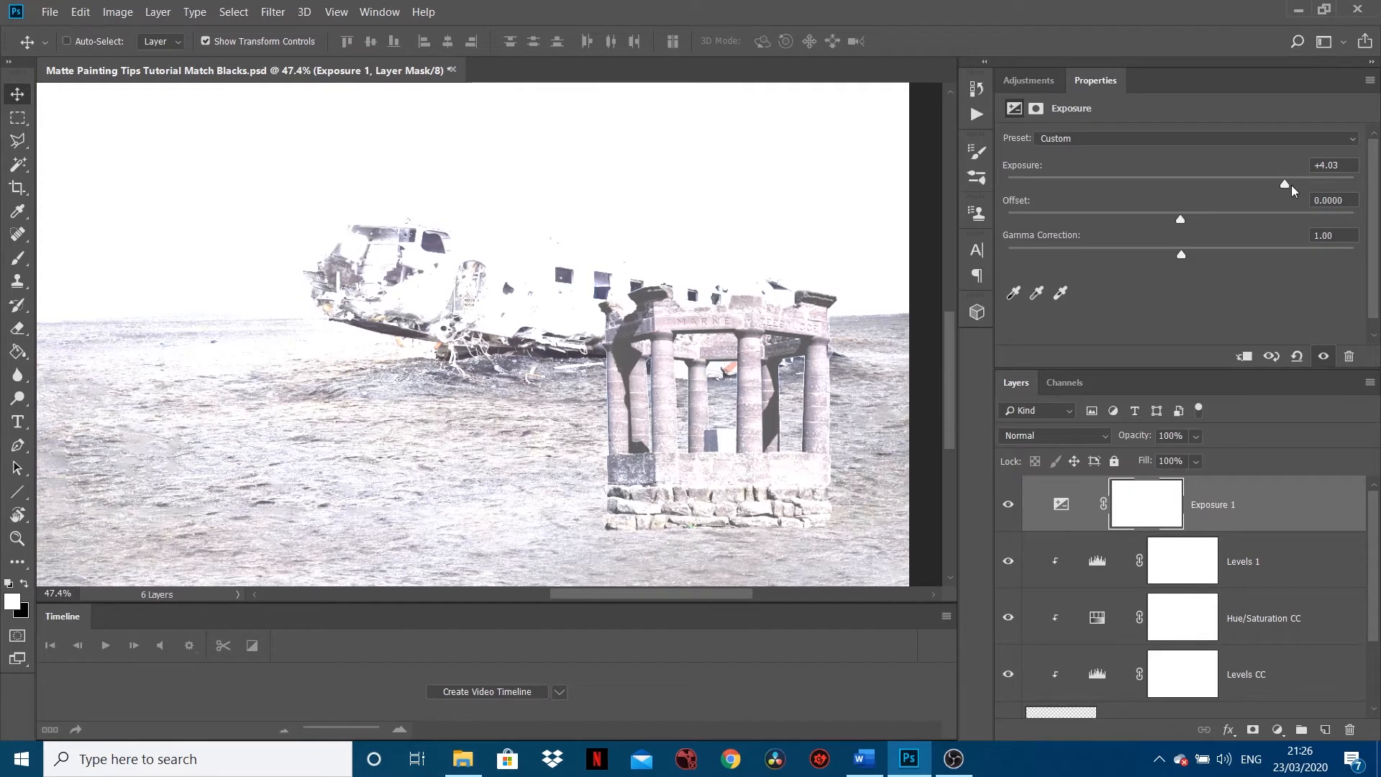
pyautogui.moveTo(1284, 183); pyautogui.dragTo(1300, 183)
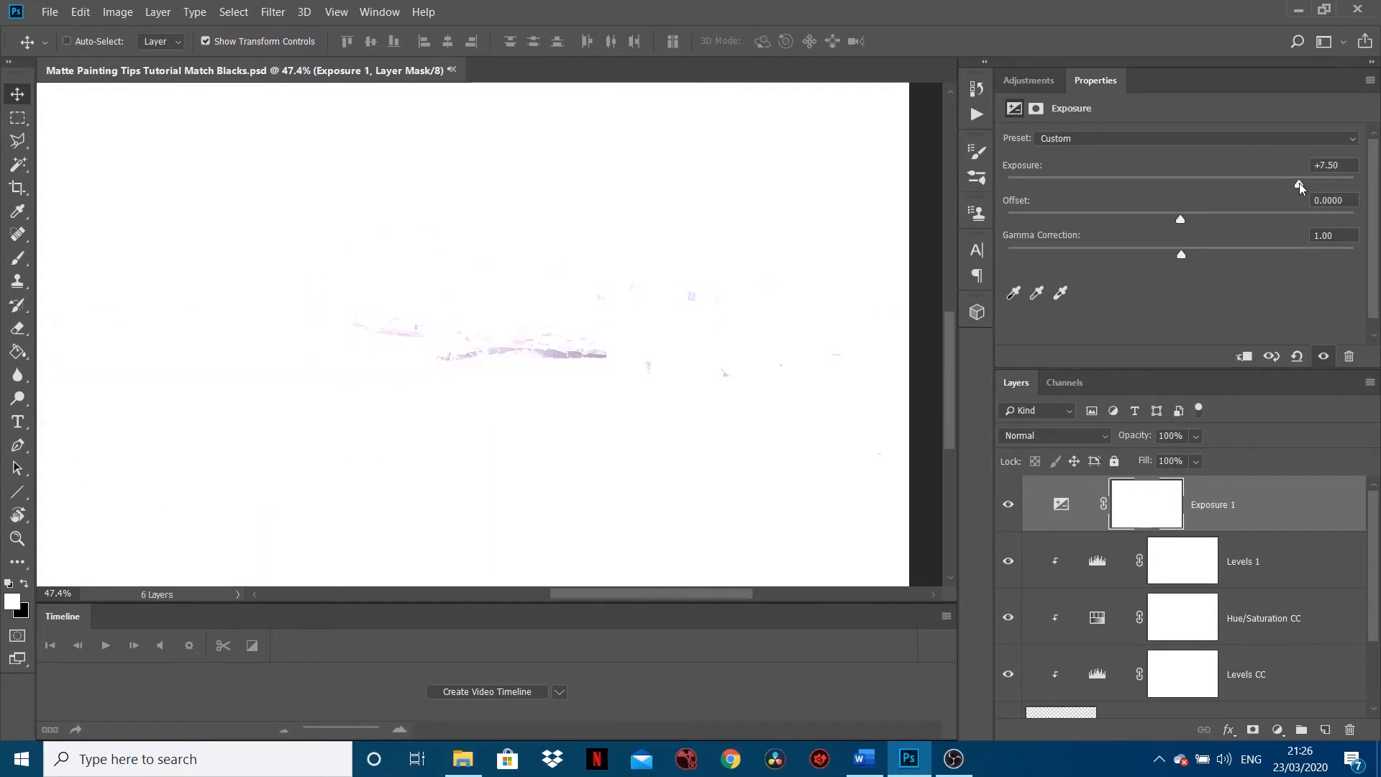
pyautogui.moveTo(1269, 179); pyautogui.dragTo(1300, 178)
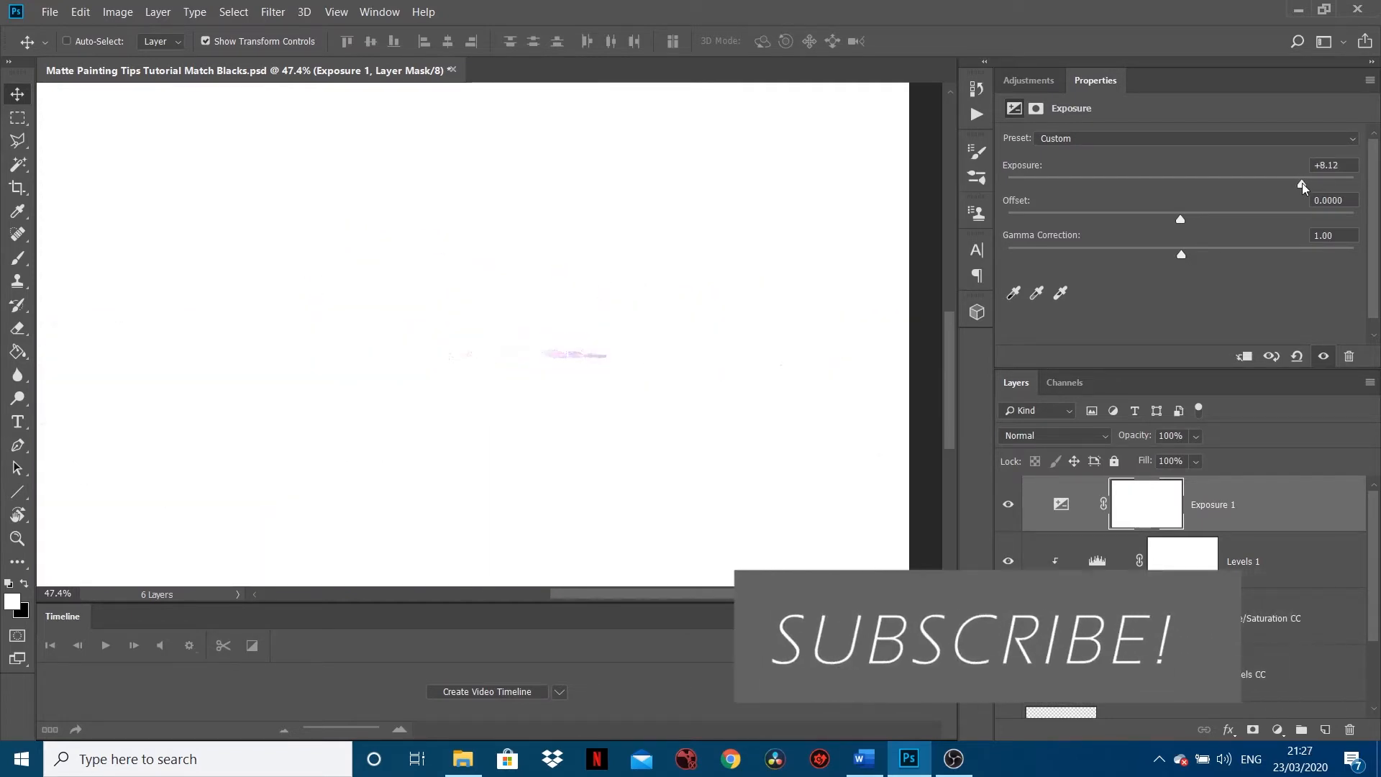
pyautogui.moveTo(1302, 180); pyautogui.dragTo(1303, 184)
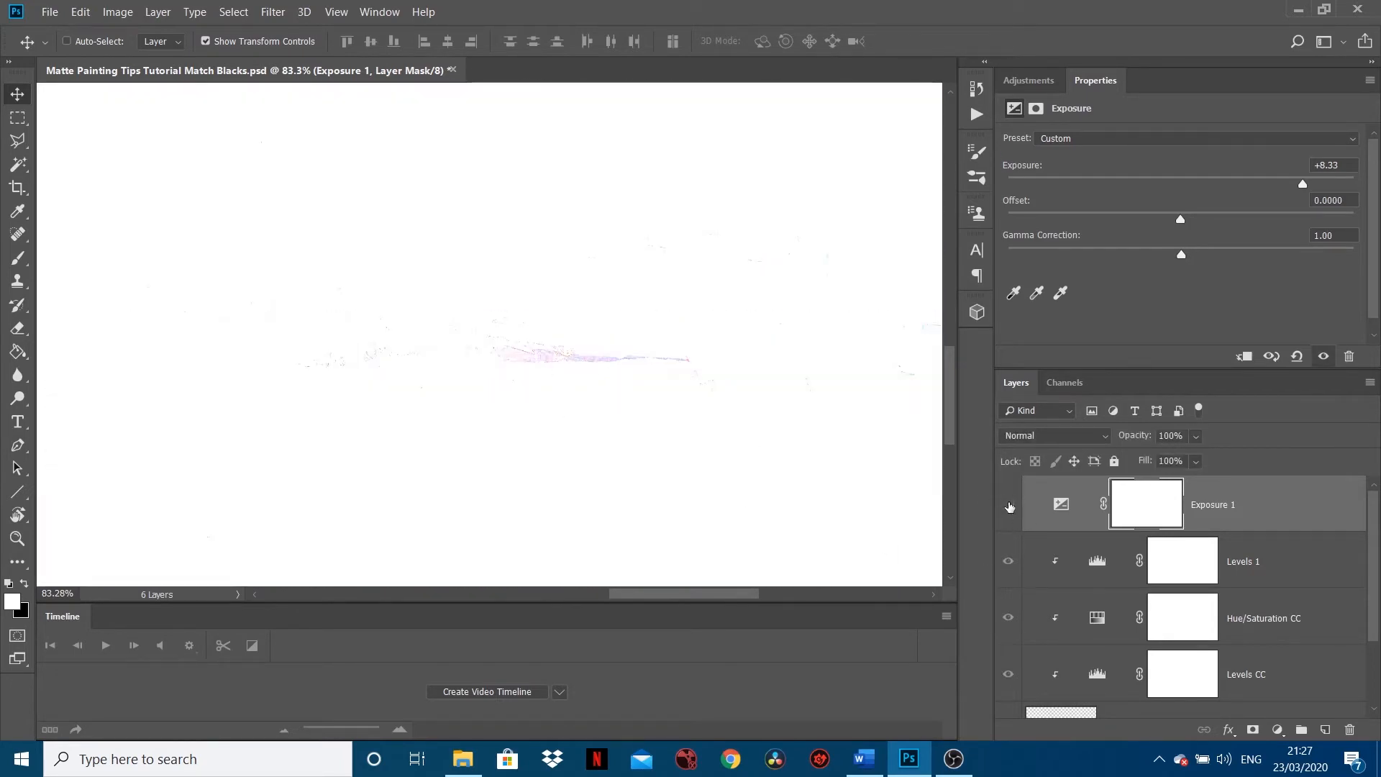
# Work through the Layers panel and make the ruin's clipped Levels 1 adjustment active
pyautogui.click(1007, 505)
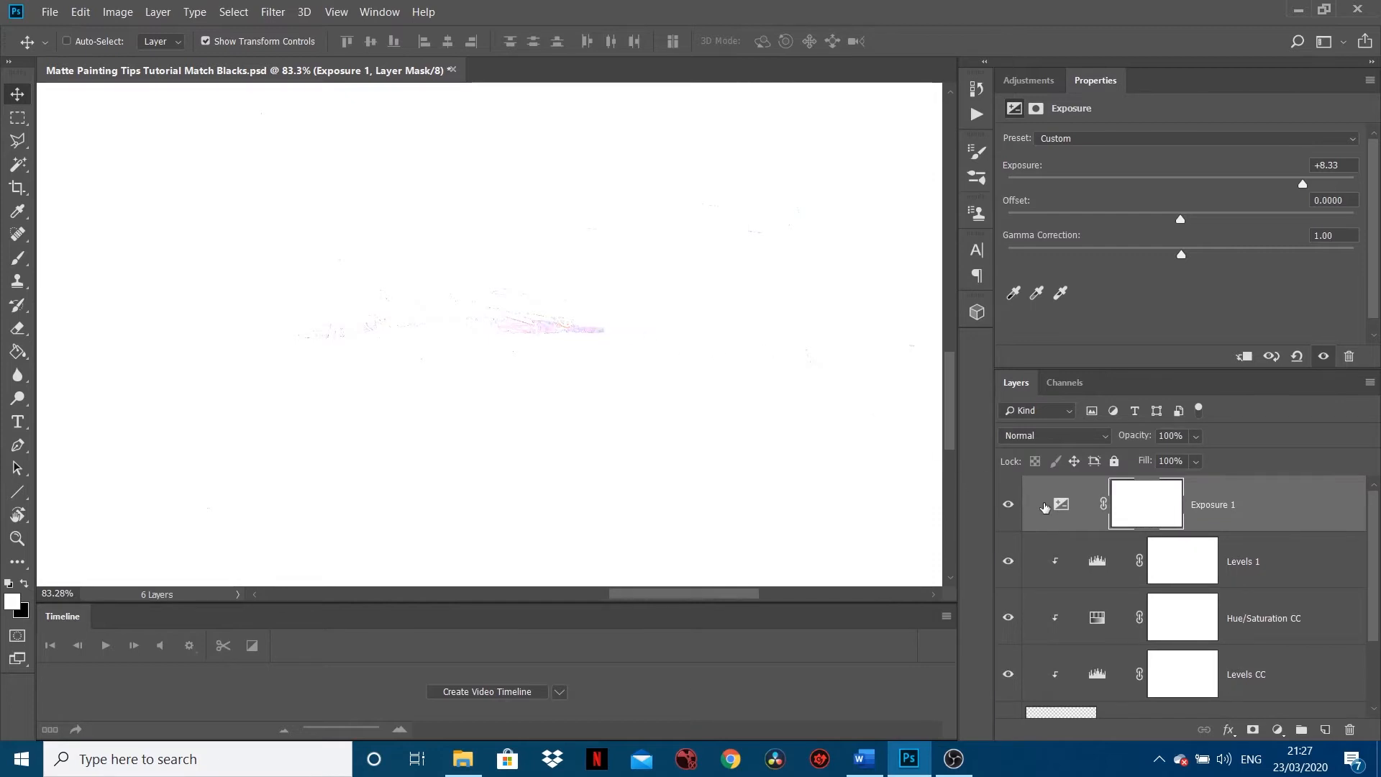
pyautogui.click(1008, 504)
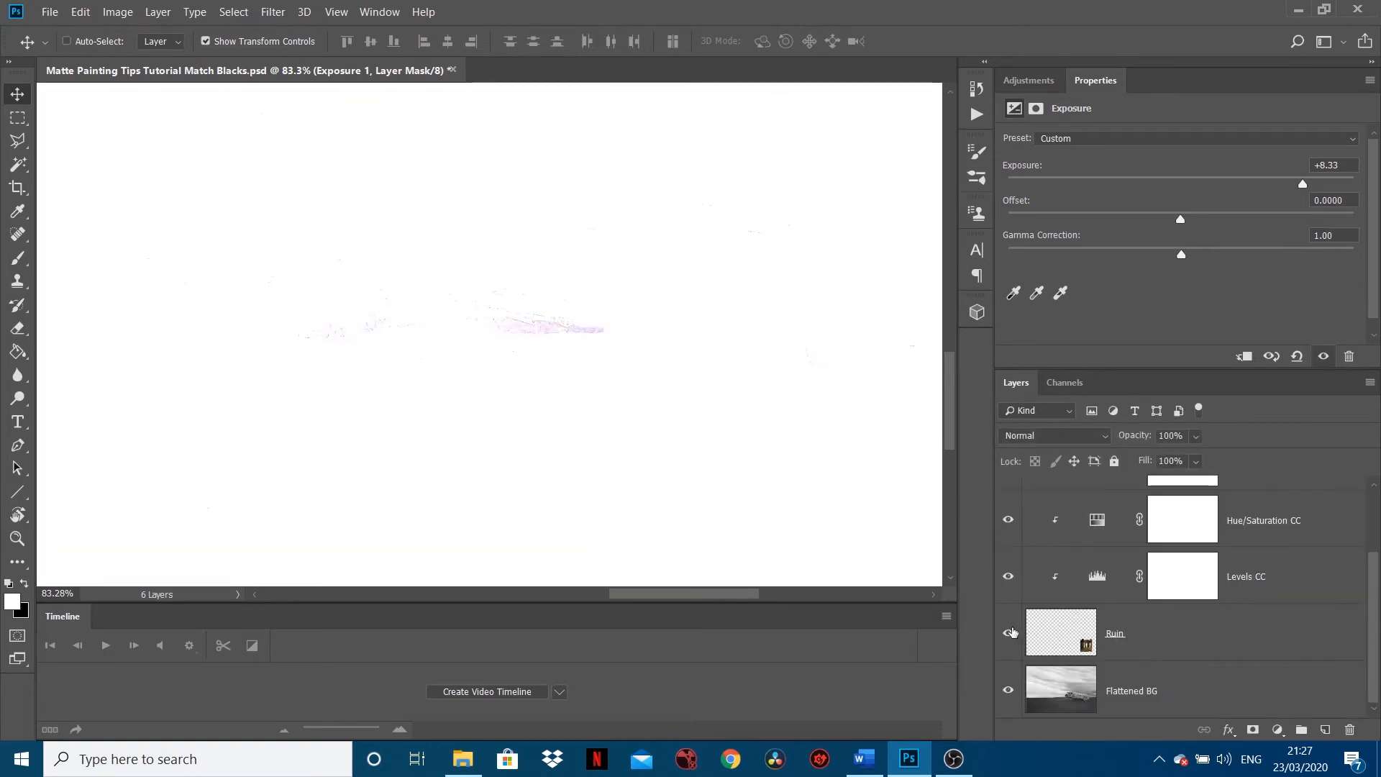
pyautogui.click(1007, 635)
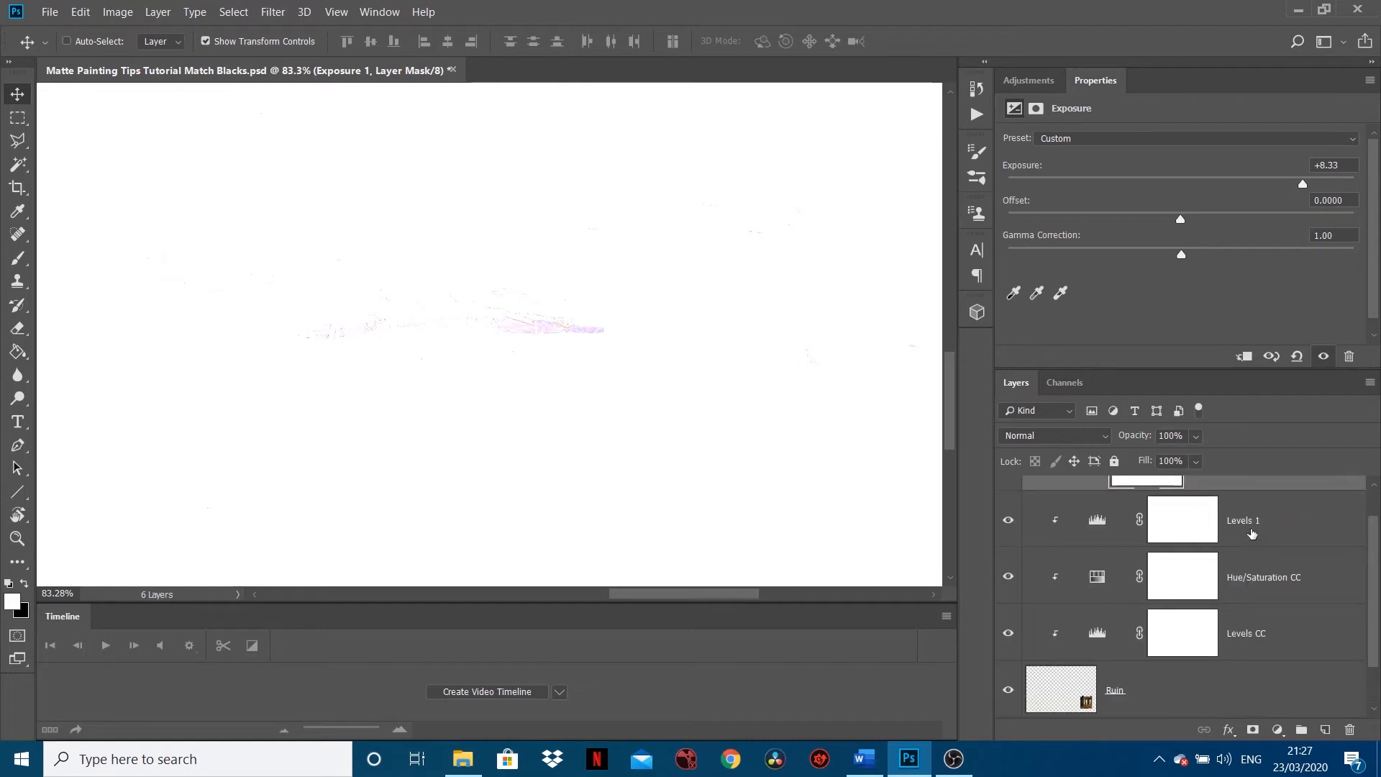
pyautogui.click(1243, 520)
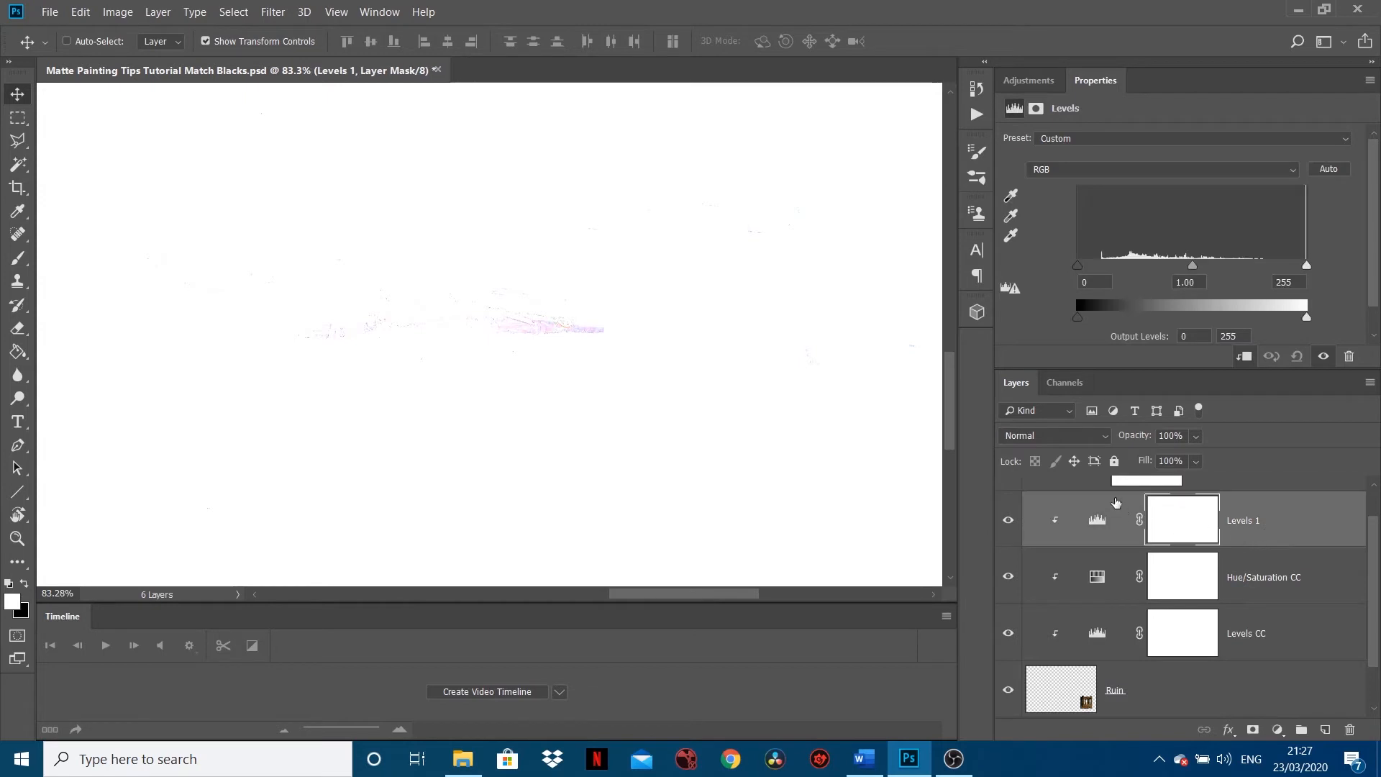
pyautogui.click(1092, 282)
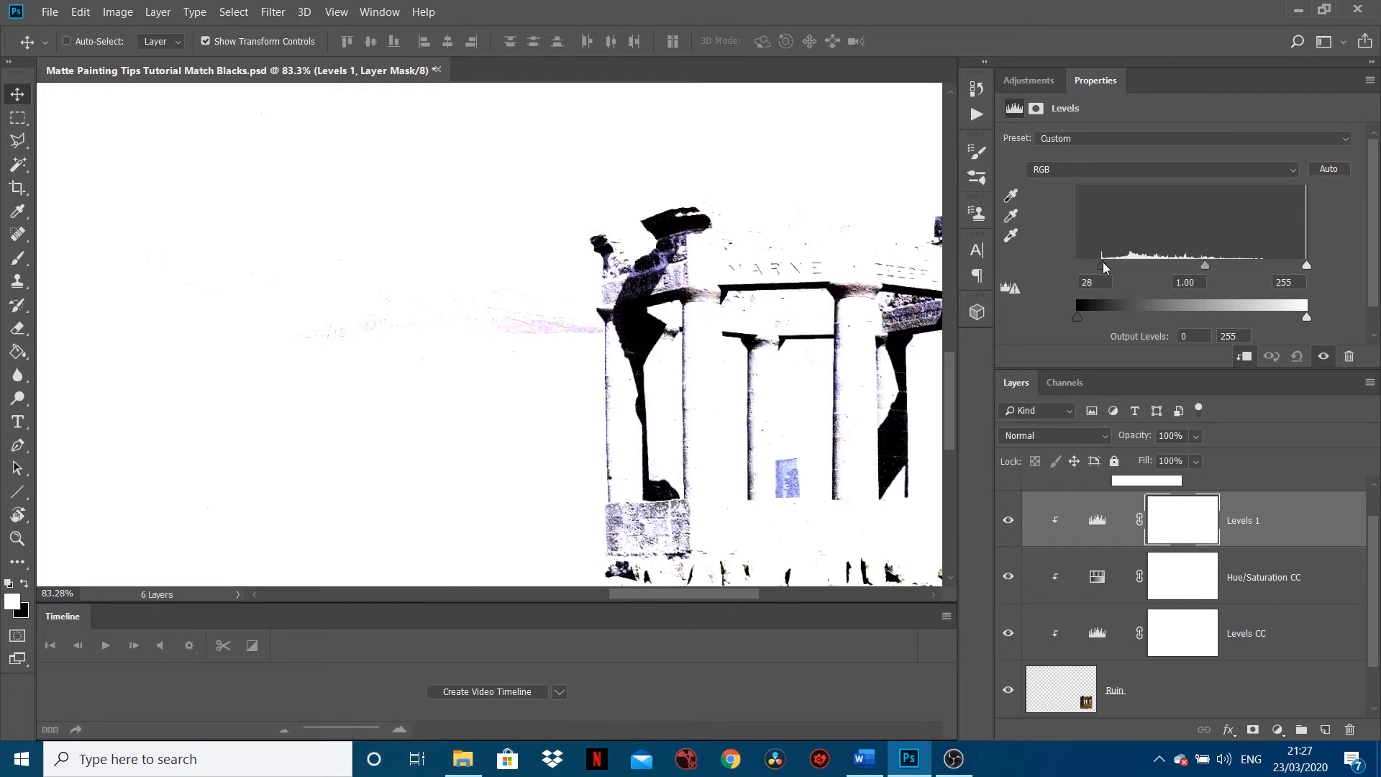
pyautogui.moveTo(1080, 265); pyautogui.dragTo(1096, 265)
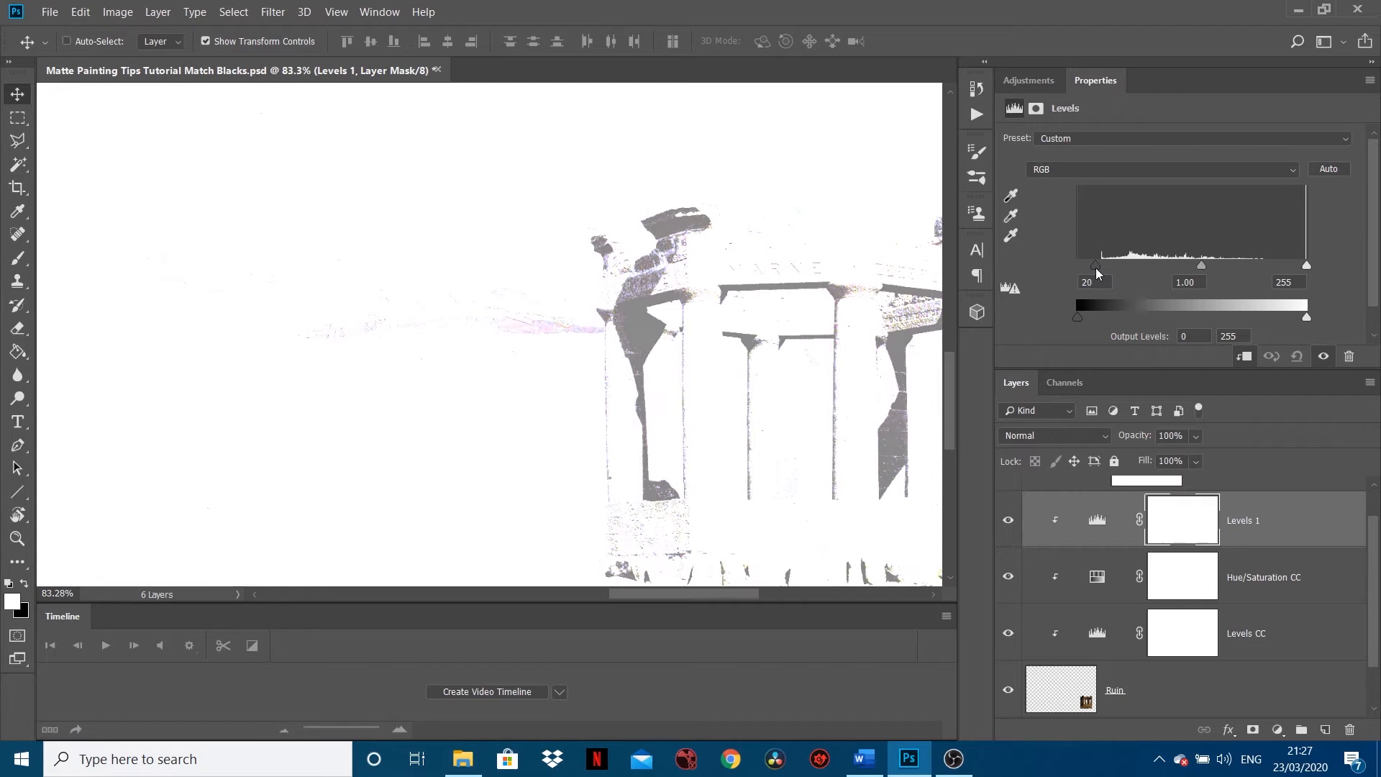
pyautogui.moveTo(1096, 264); pyautogui.dragTo(1089, 265)
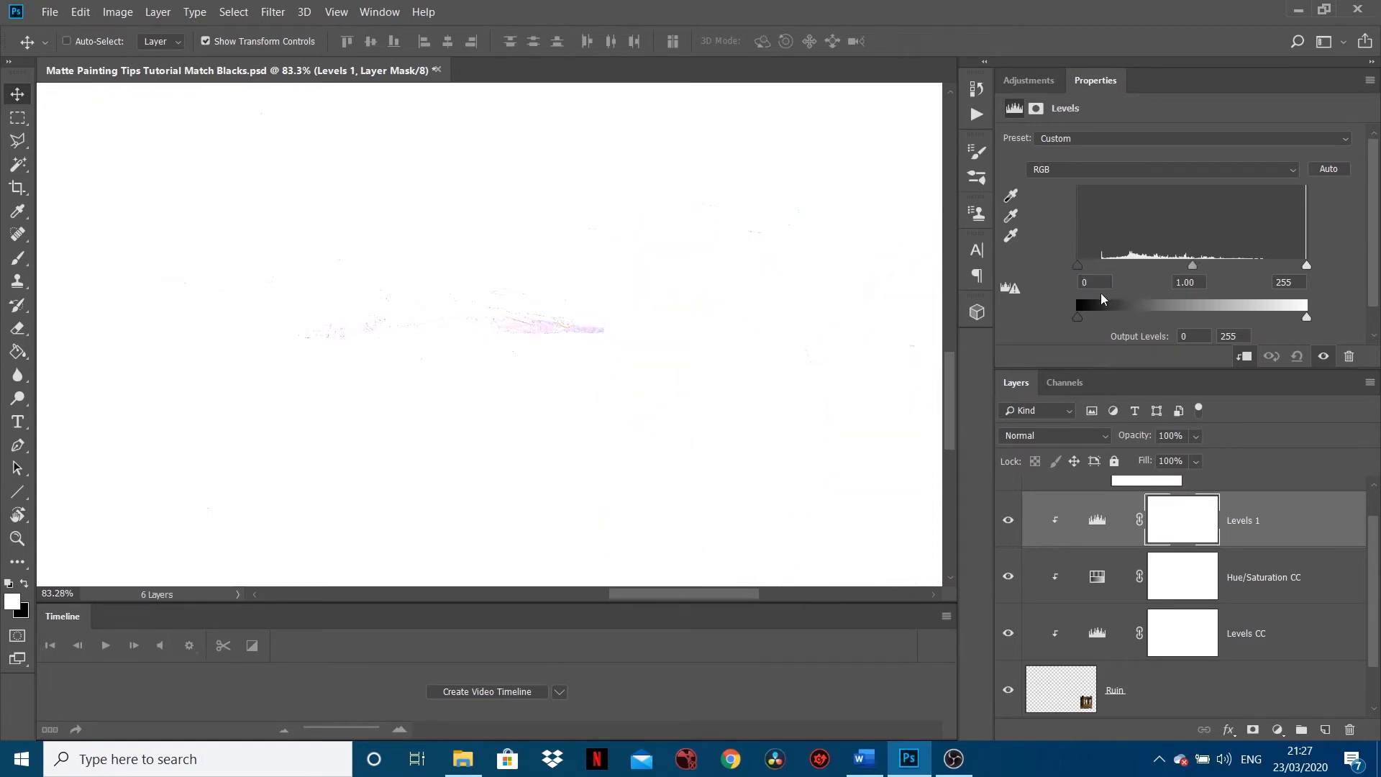
pyautogui.click(1094, 282)
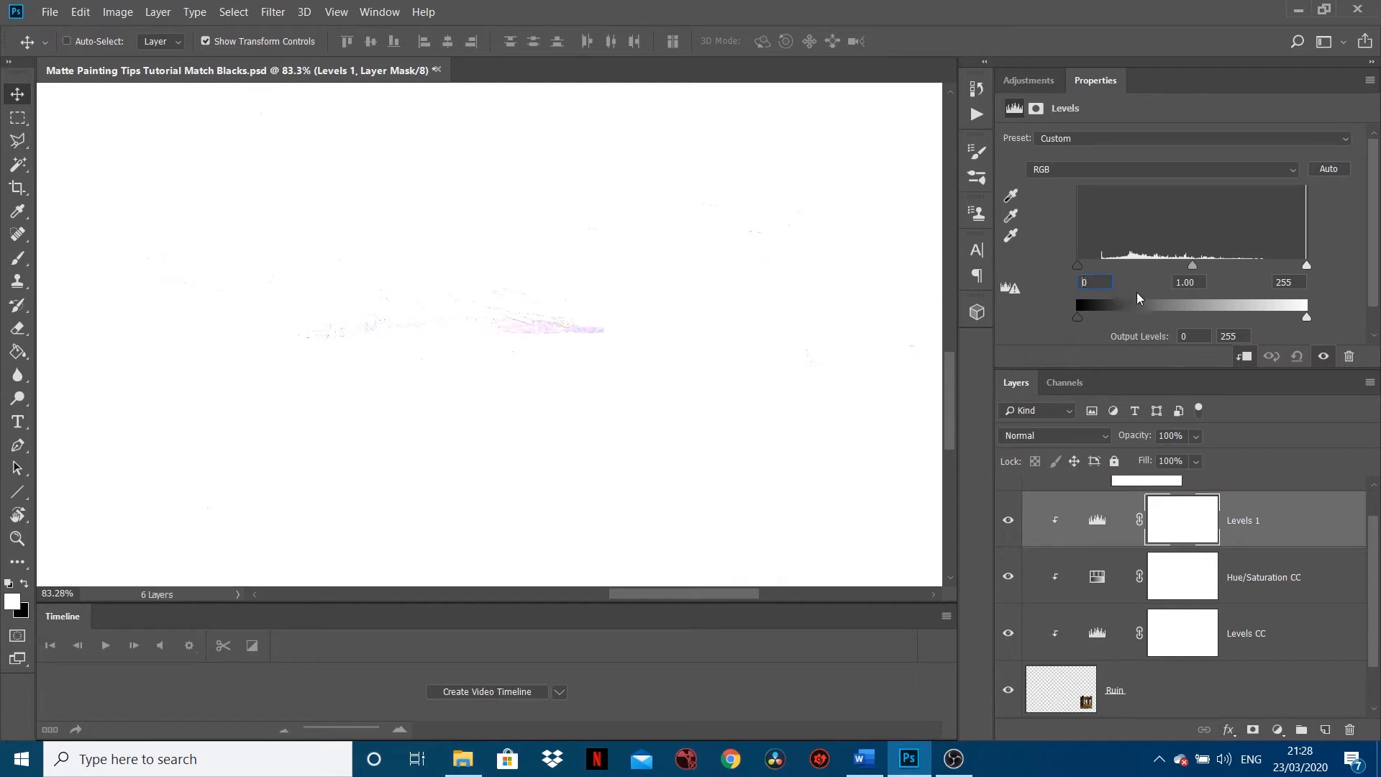
pyautogui.moveTo(695, 305)
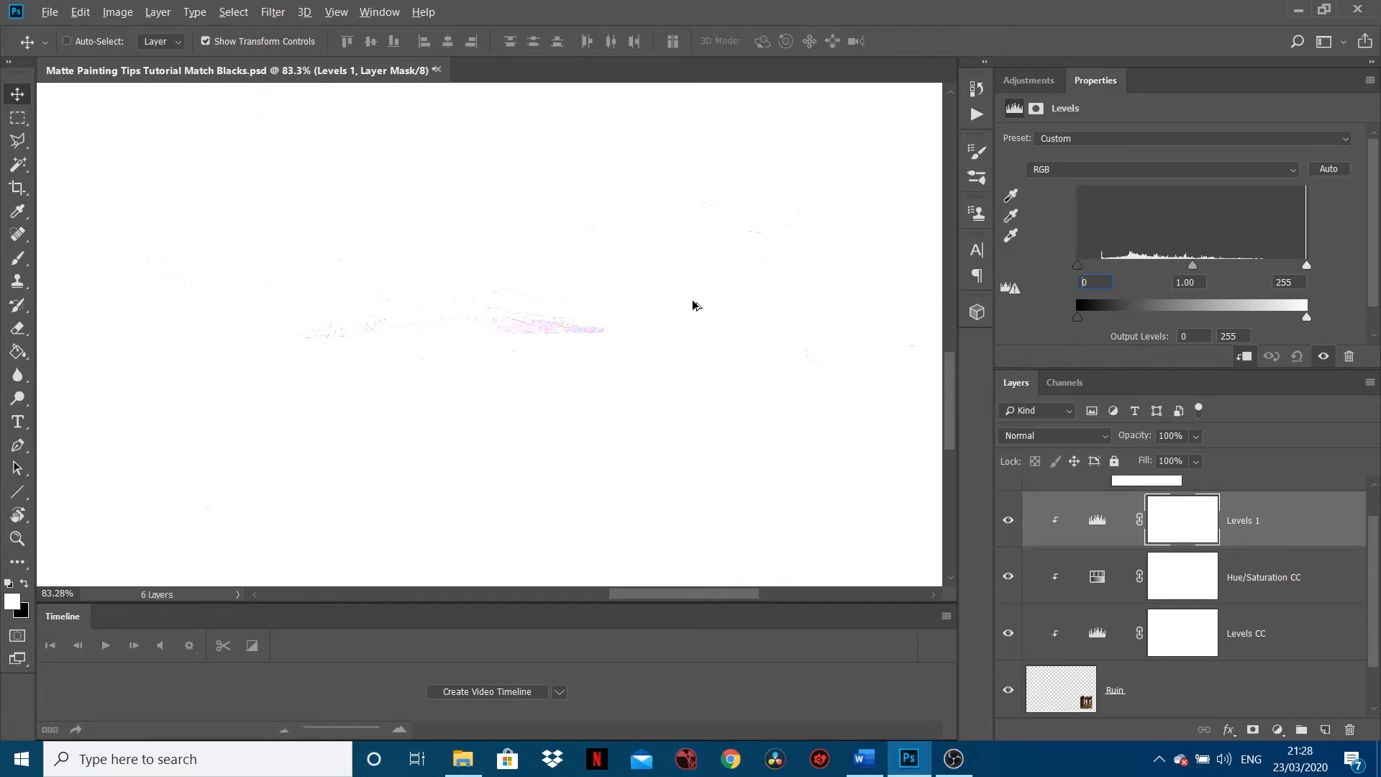
# Enter a Levels 1 black input of about 10-12 so the ruin faintly shows through the white wash
pyautogui.click(1095, 282)
pyautogui.write('6')
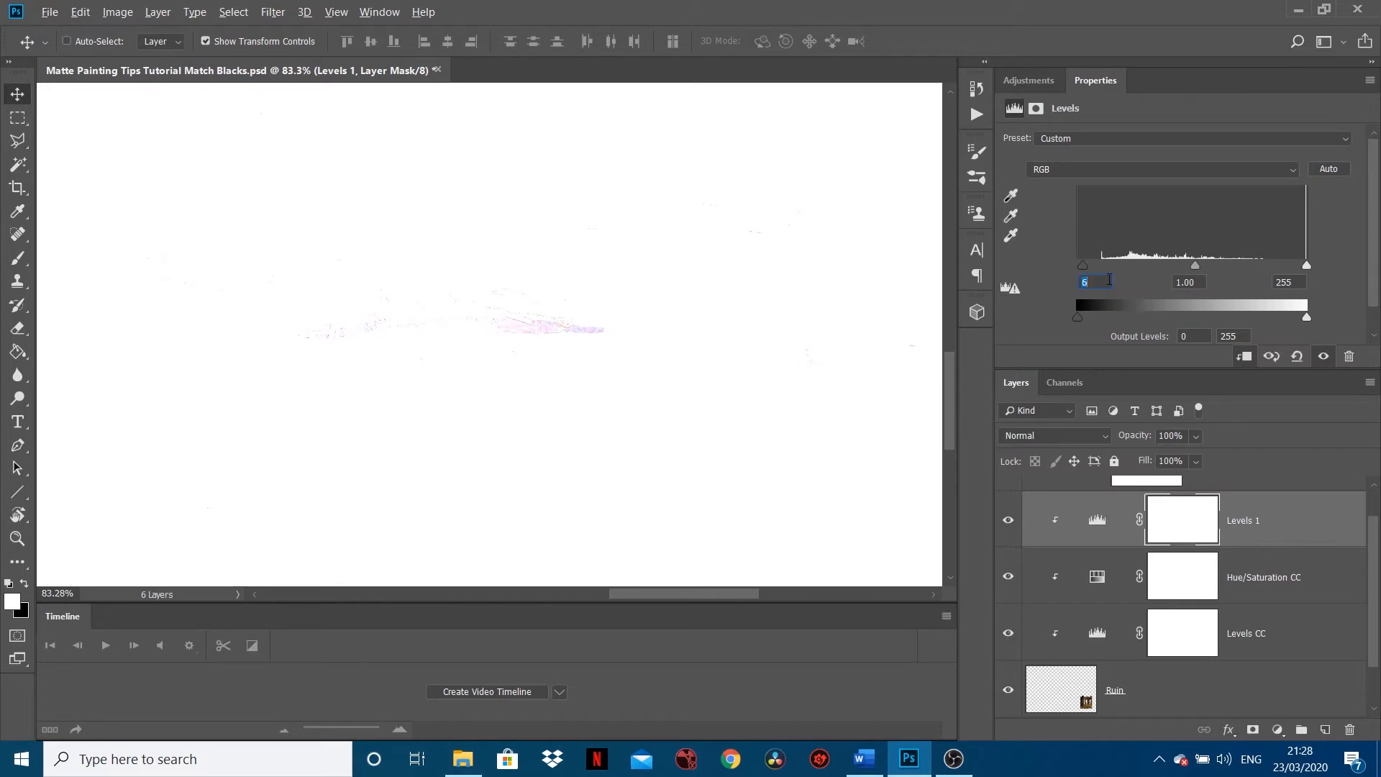
pyautogui.write('10')
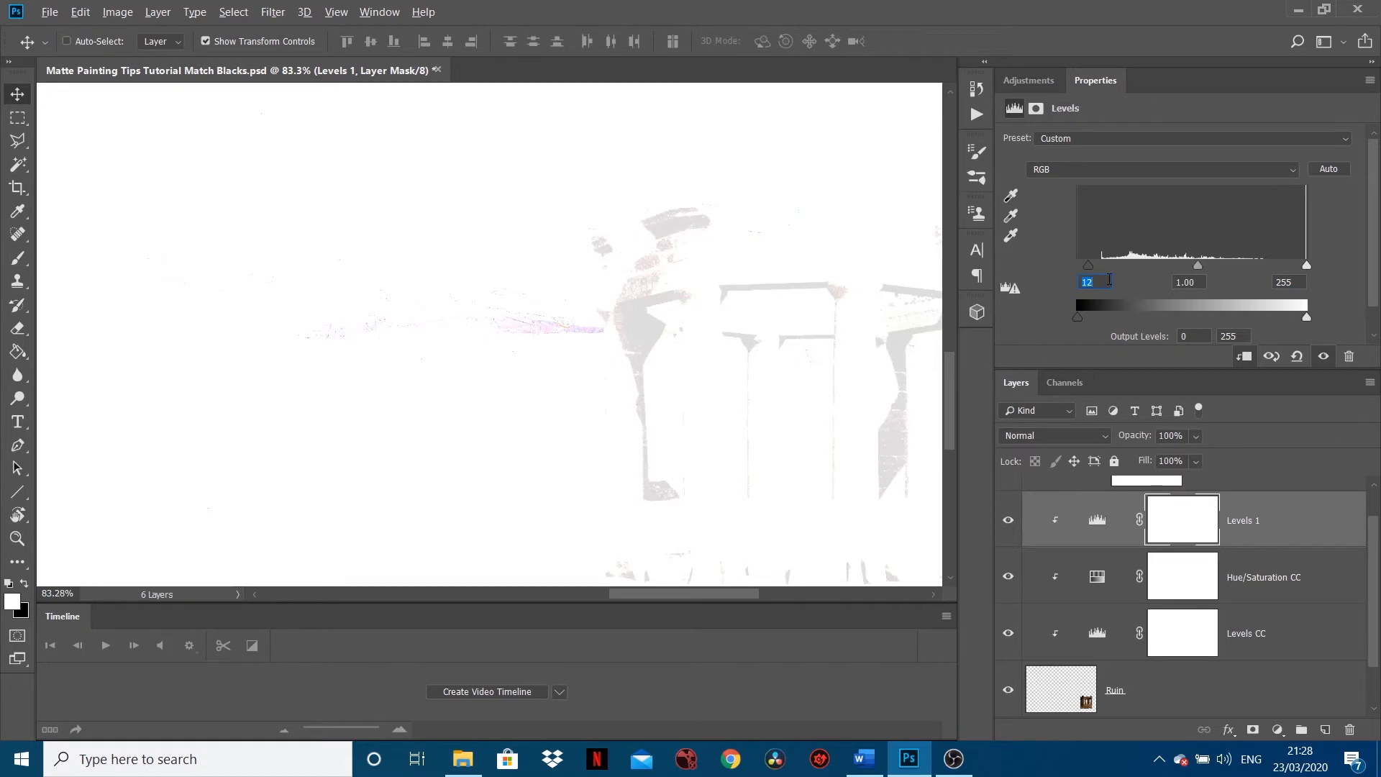
pyautogui.write('10')
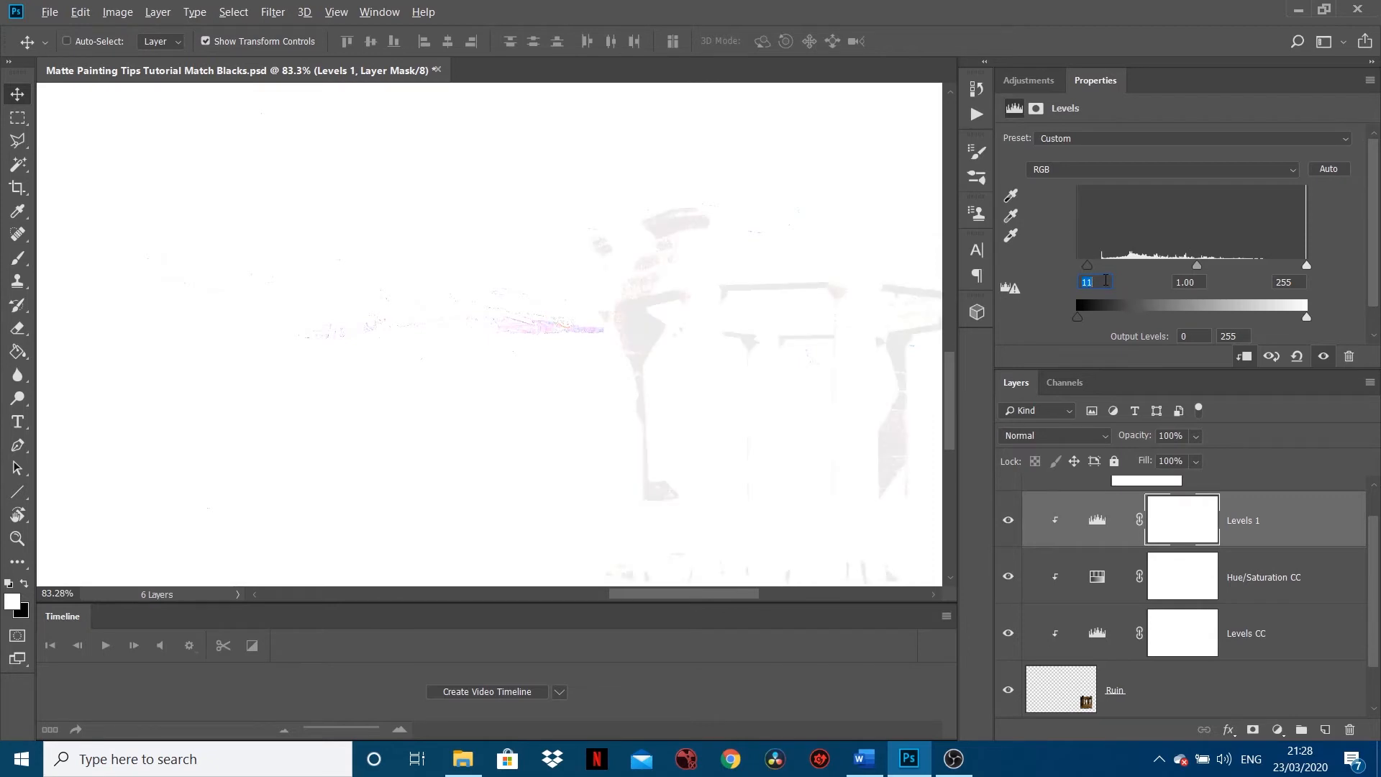
pyautogui.moveTo(564, 316)
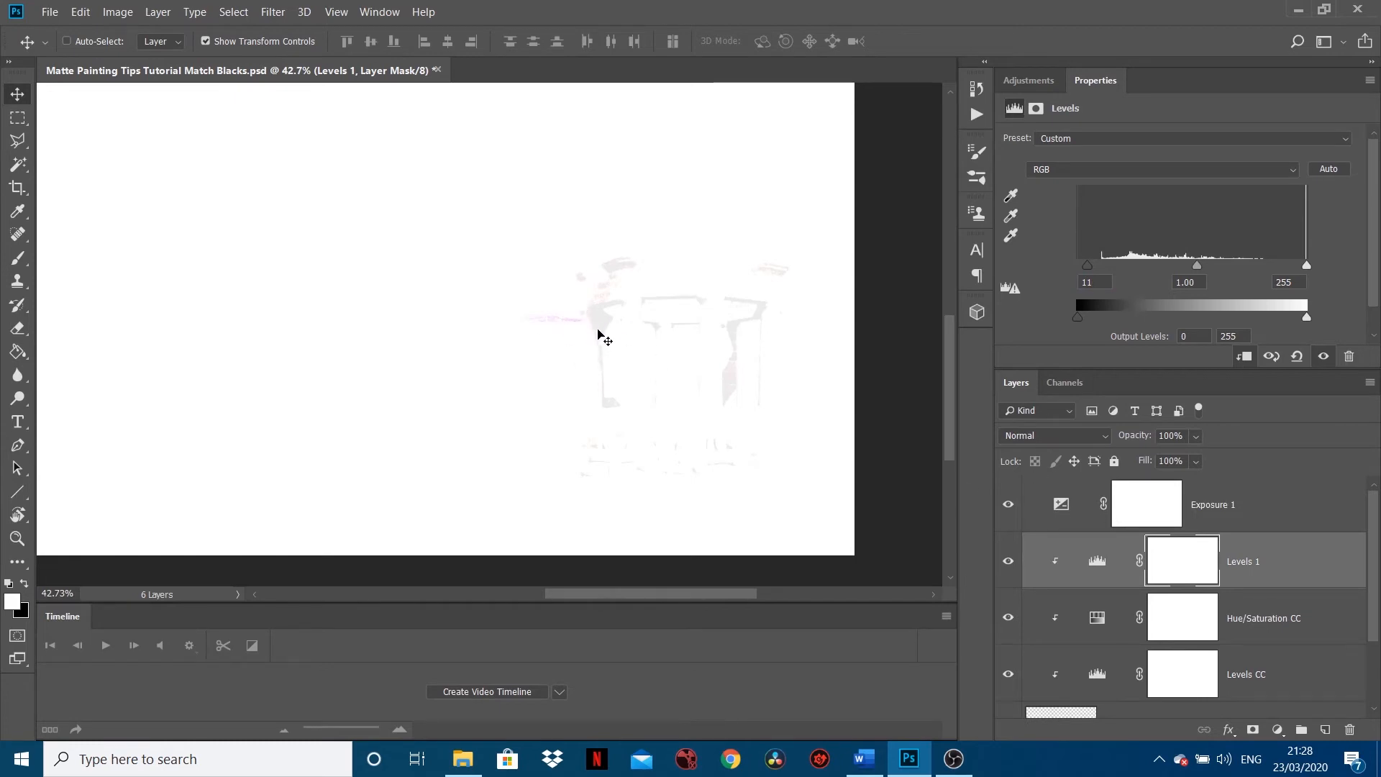
pyautogui.moveTo(601, 335)
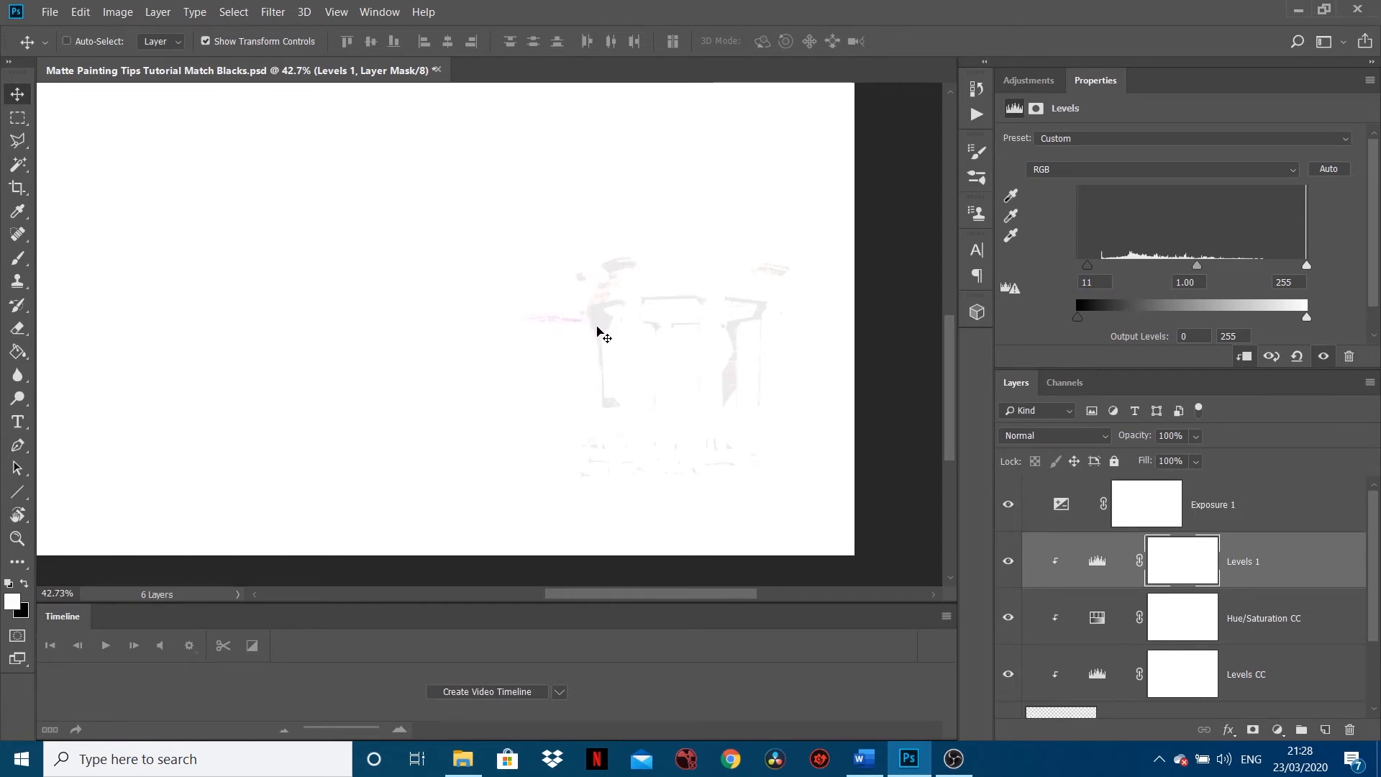
pyautogui.moveTo(556, 331)
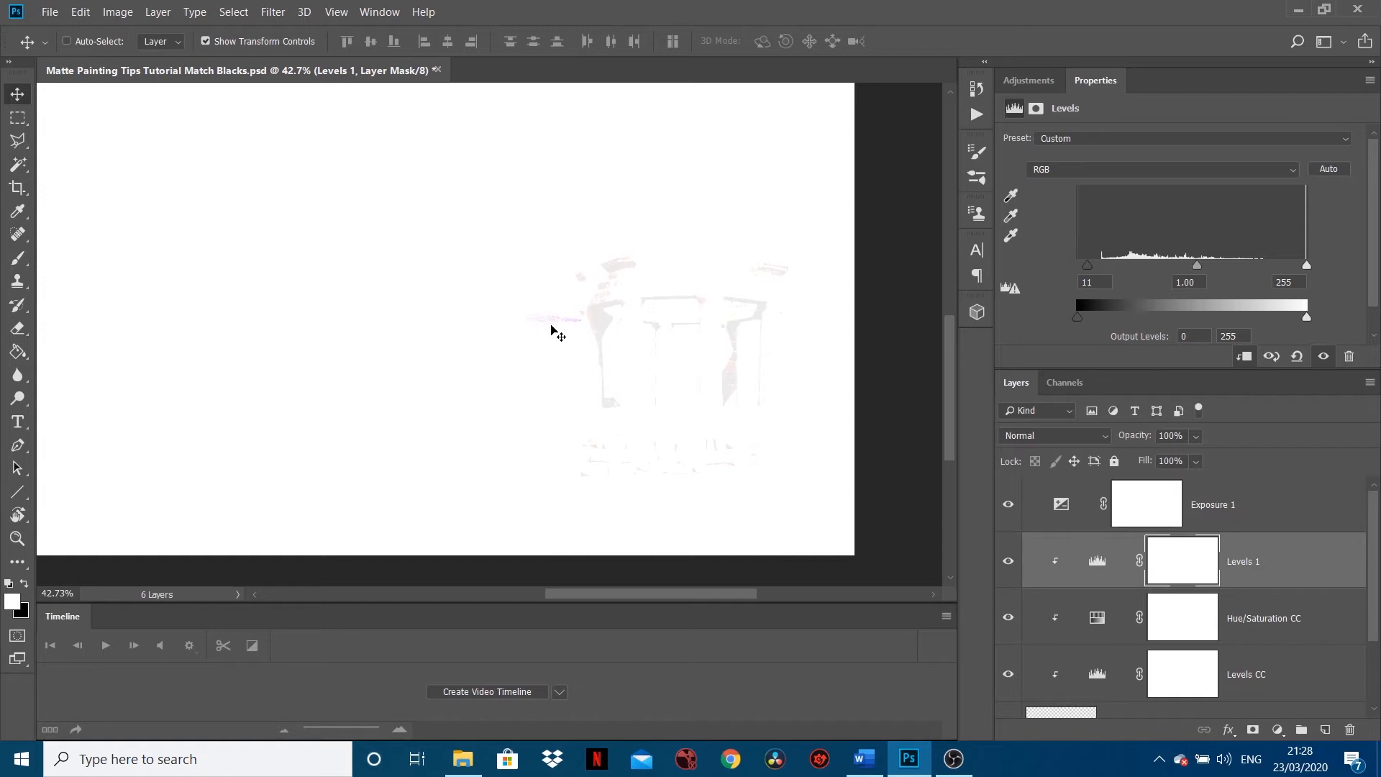
pyautogui.moveTo(557, 328)
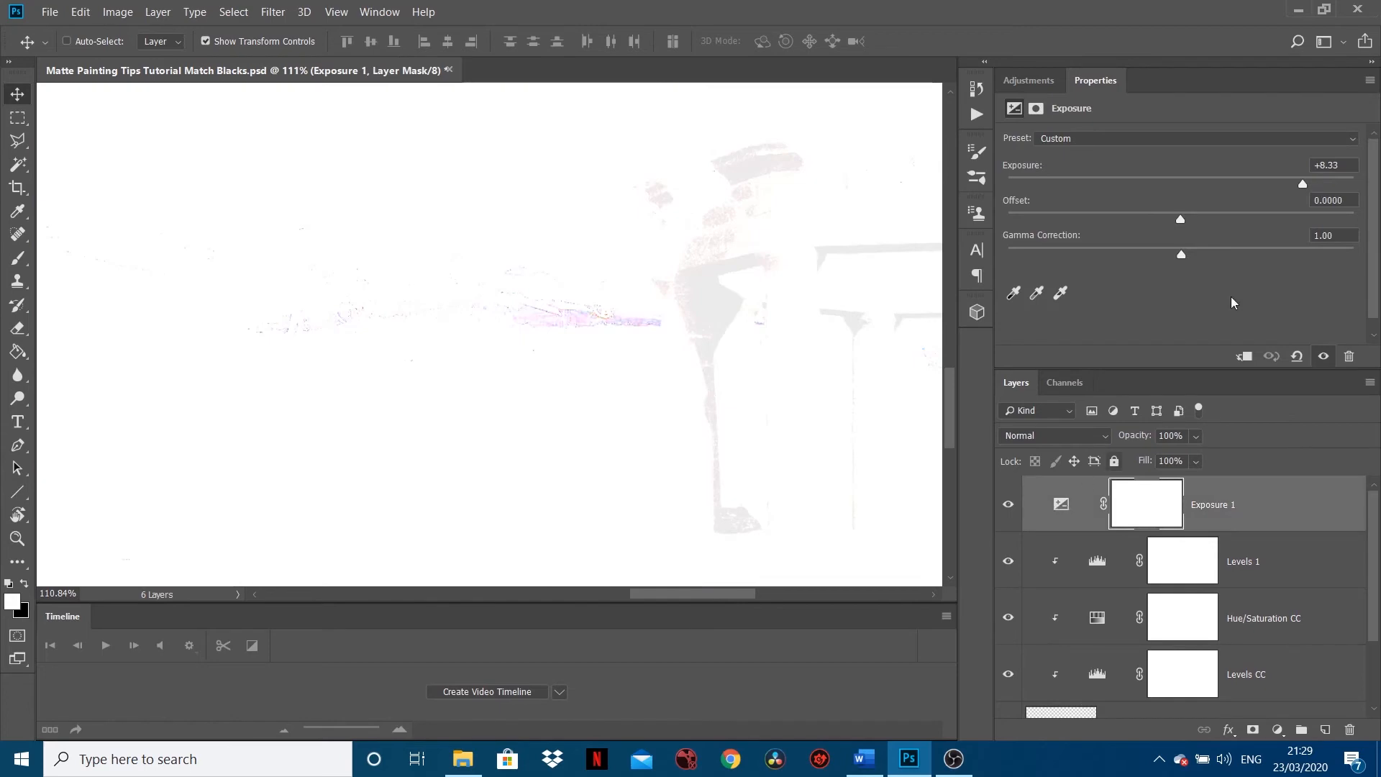
# Nudge the exposure around +8.75 to compare, then return the composite to normal brightness
pyautogui.moveTo(1302, 183); pyautogui.dragTo(1287, 182)
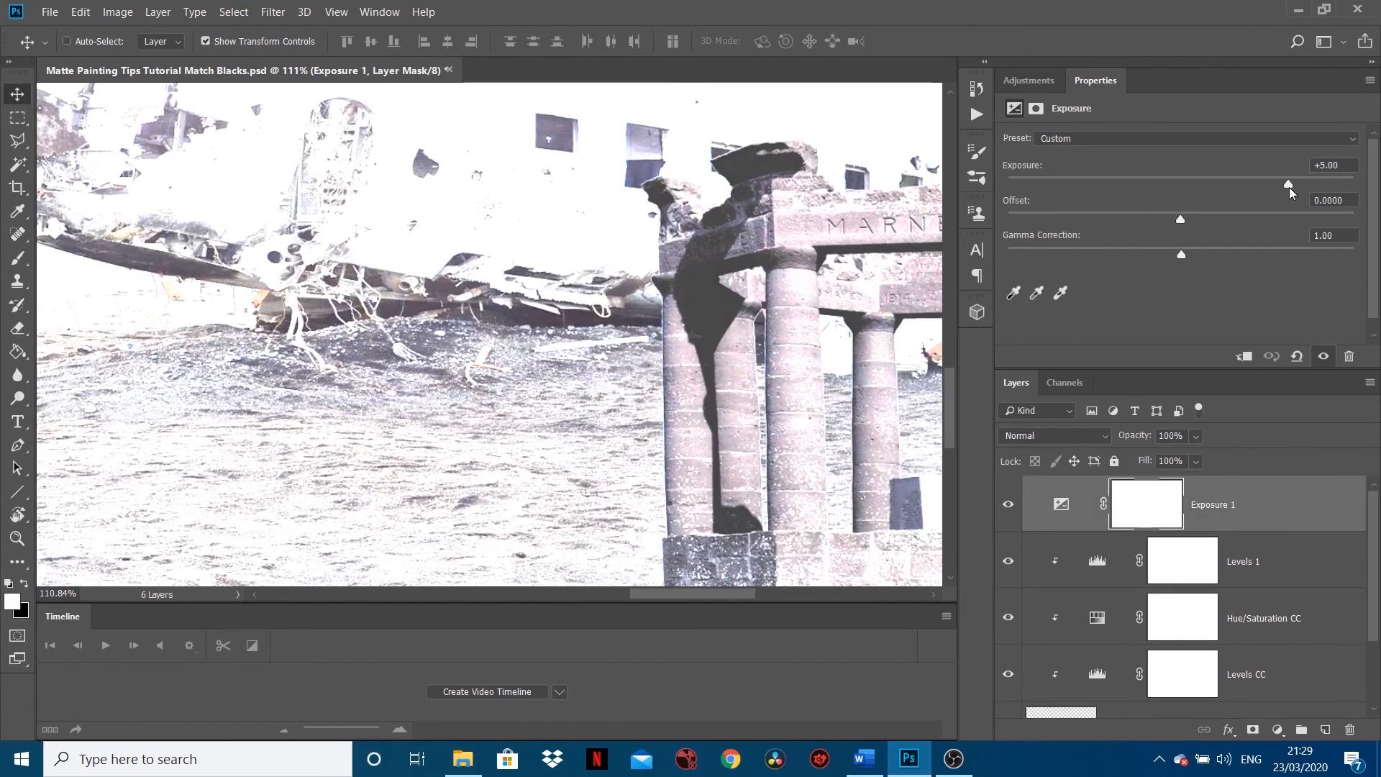
pyautogui.moveTo(1289, 183); pyautogui.dragTo(1307, 183)
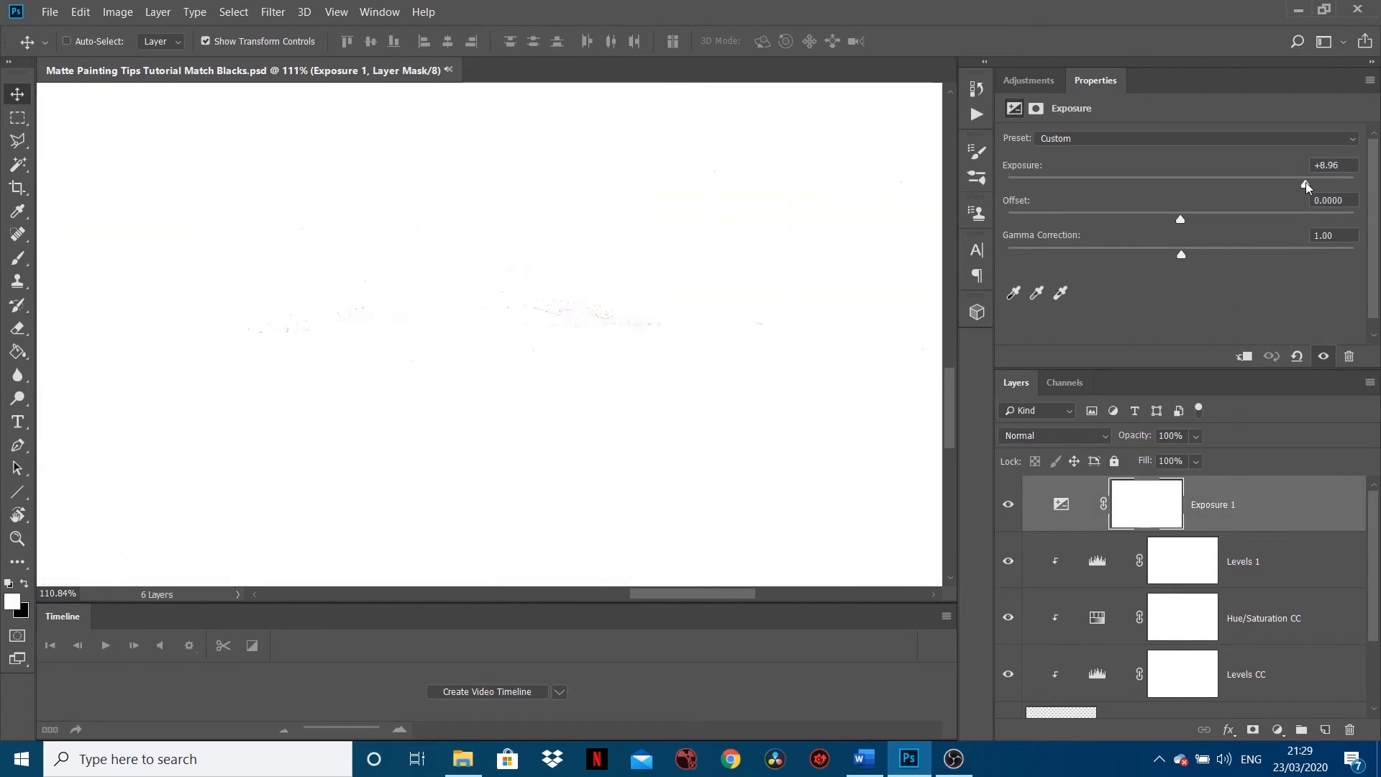
pyautogui.moveTo(1307, 185); pyautogui.dragTo(1303, 185)
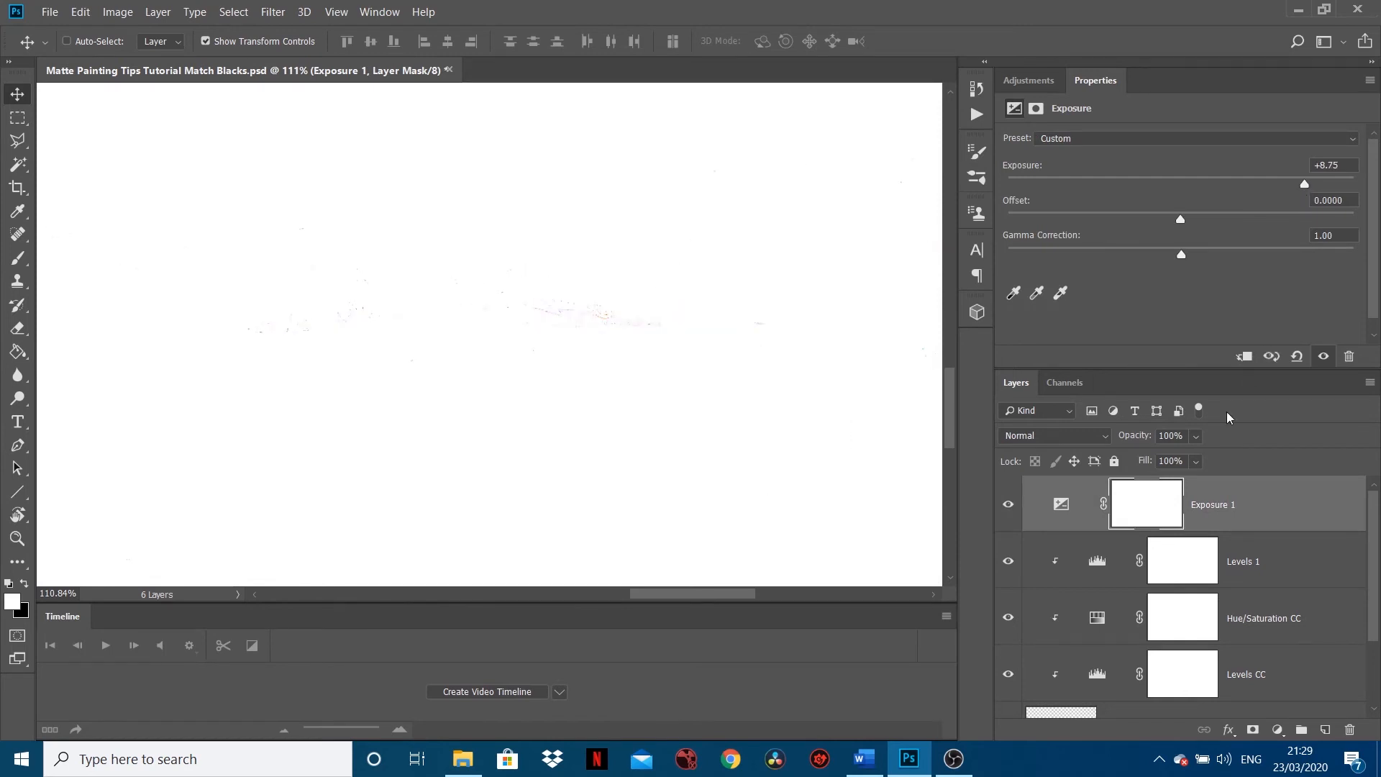
pyautogui.moveTo(630, 332)
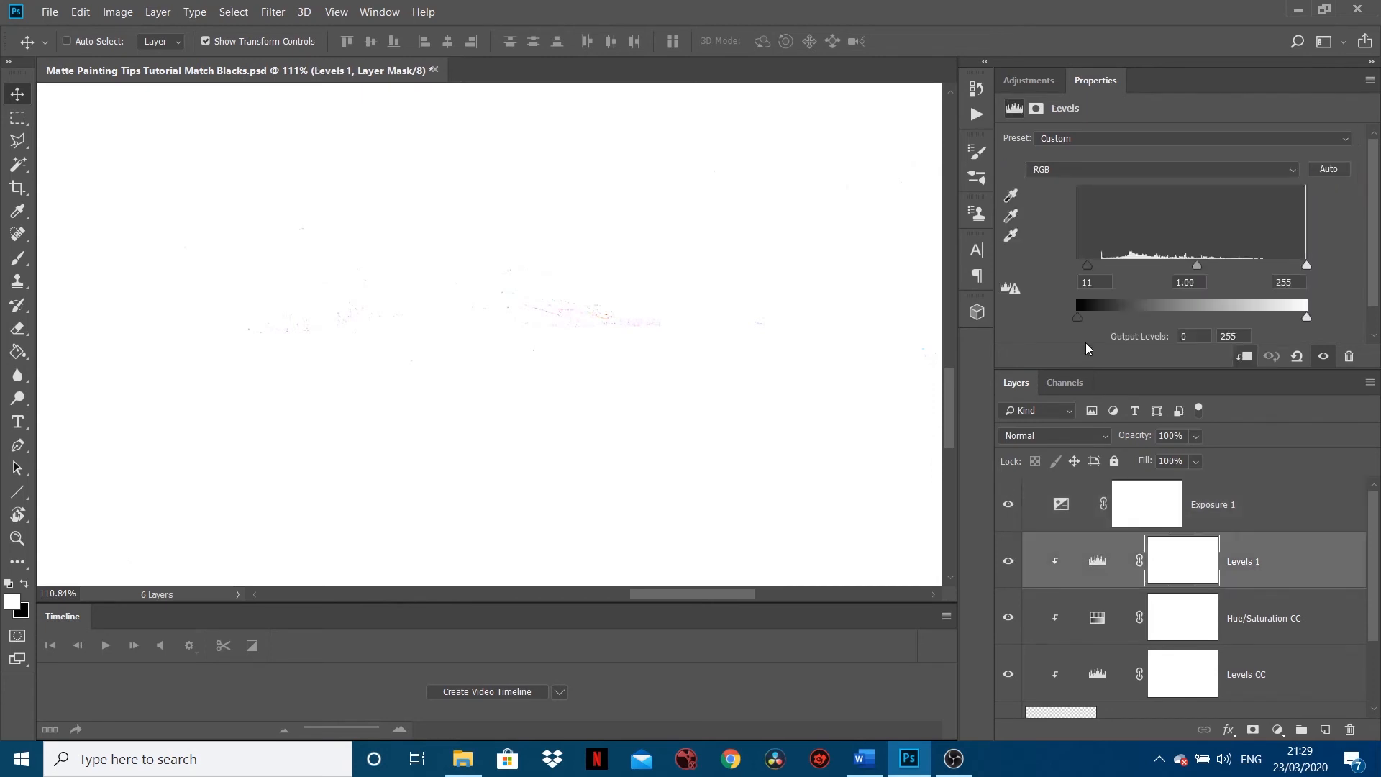
pyautogui.click(1095, 282)
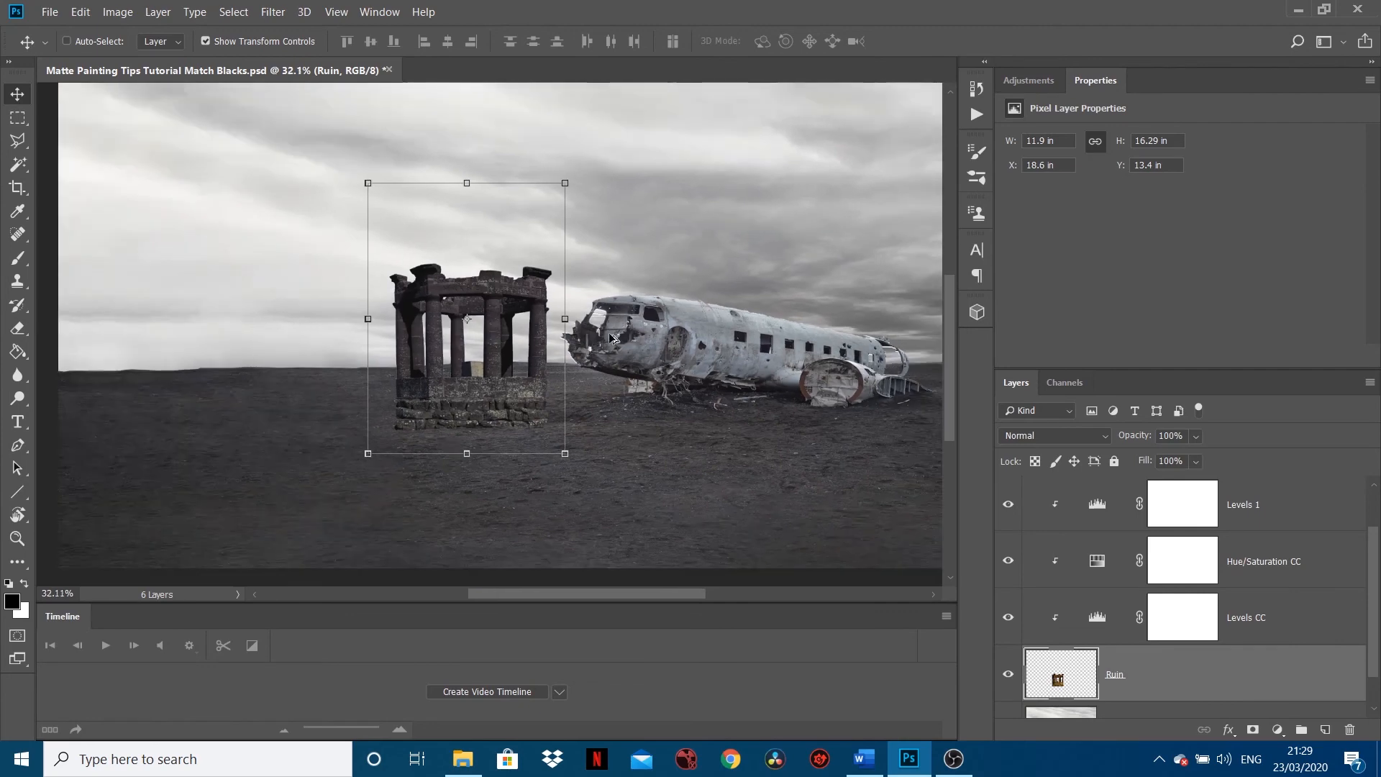
# Move the ruin further left, away from the plane, and delete the temporary Exposure 1 layer
pyautogui.moveTo(466, 318); pyautogui.dragTo(241, 299)
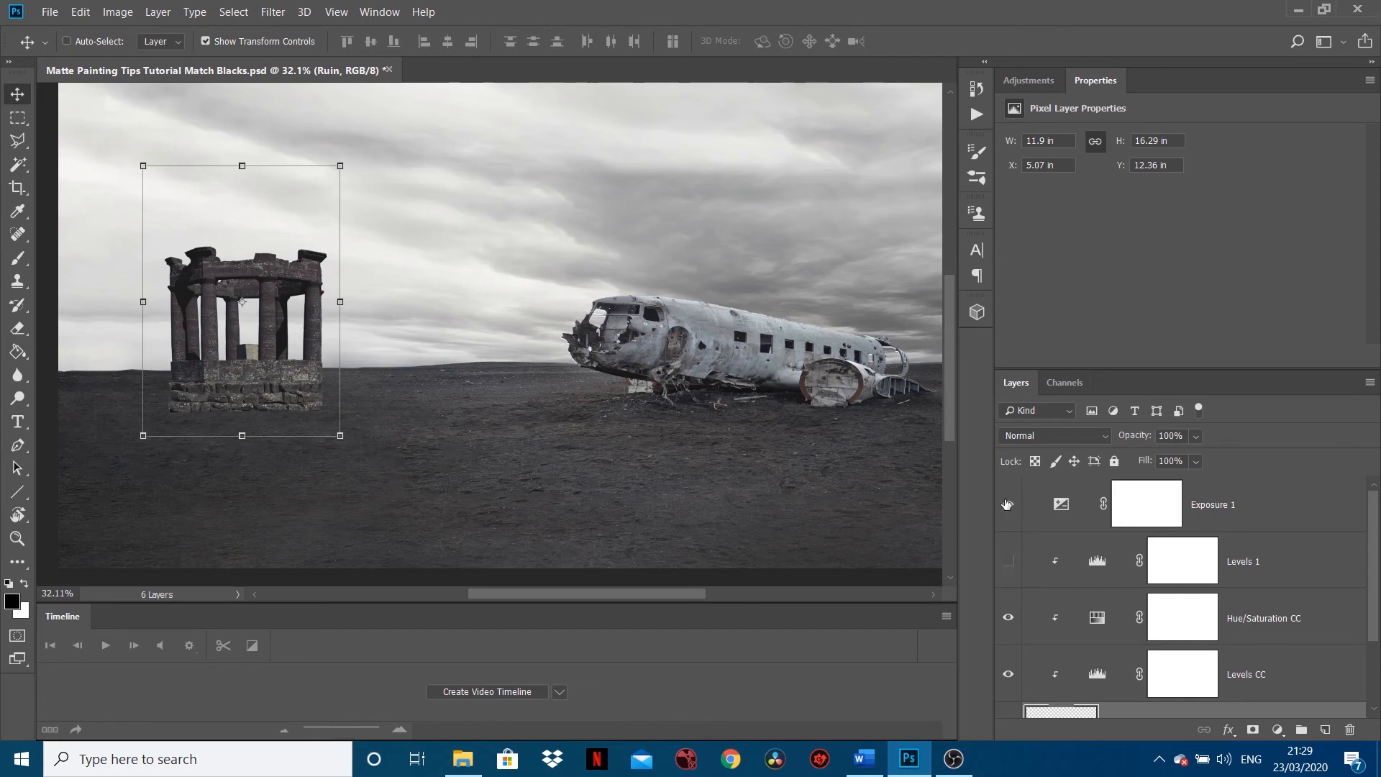
pyautogui.click(1007, 503)
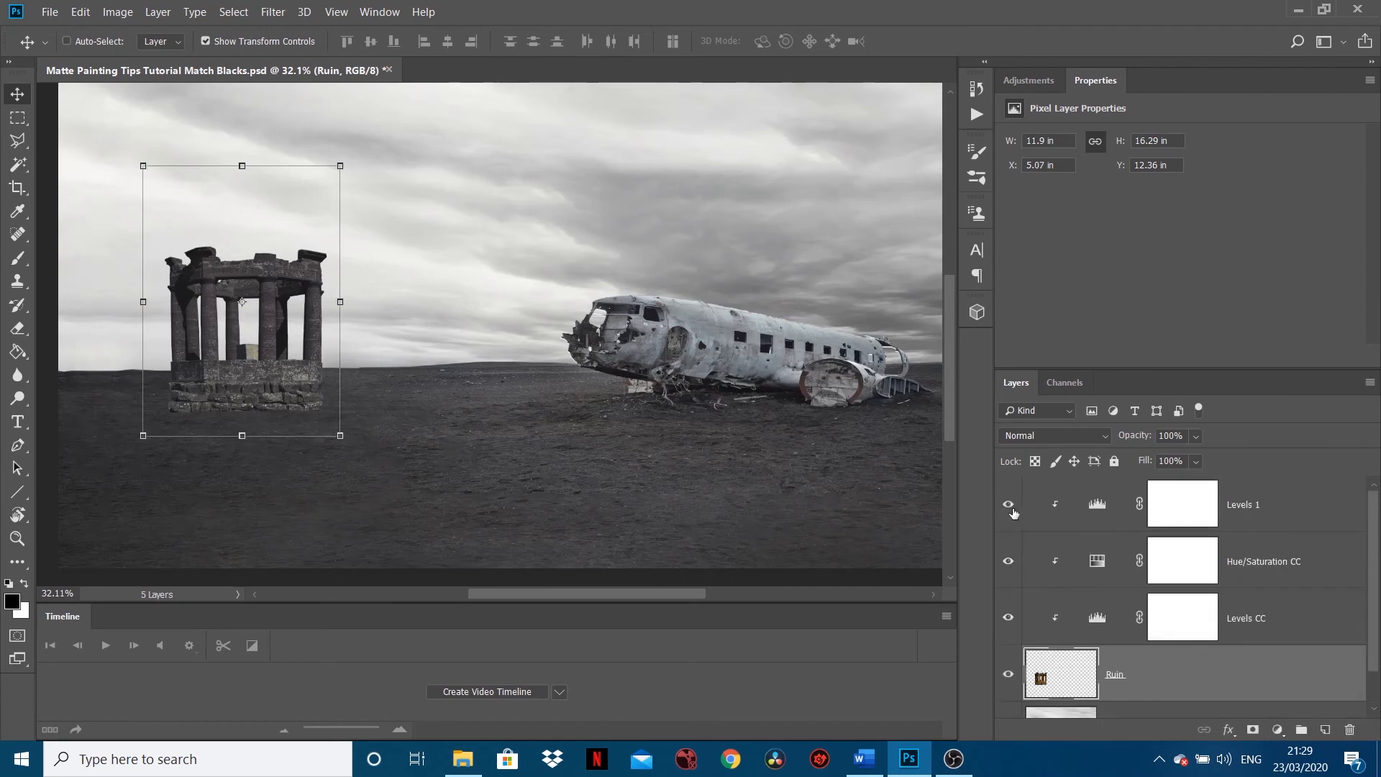
pyautogui.moveTo(1009, 503)
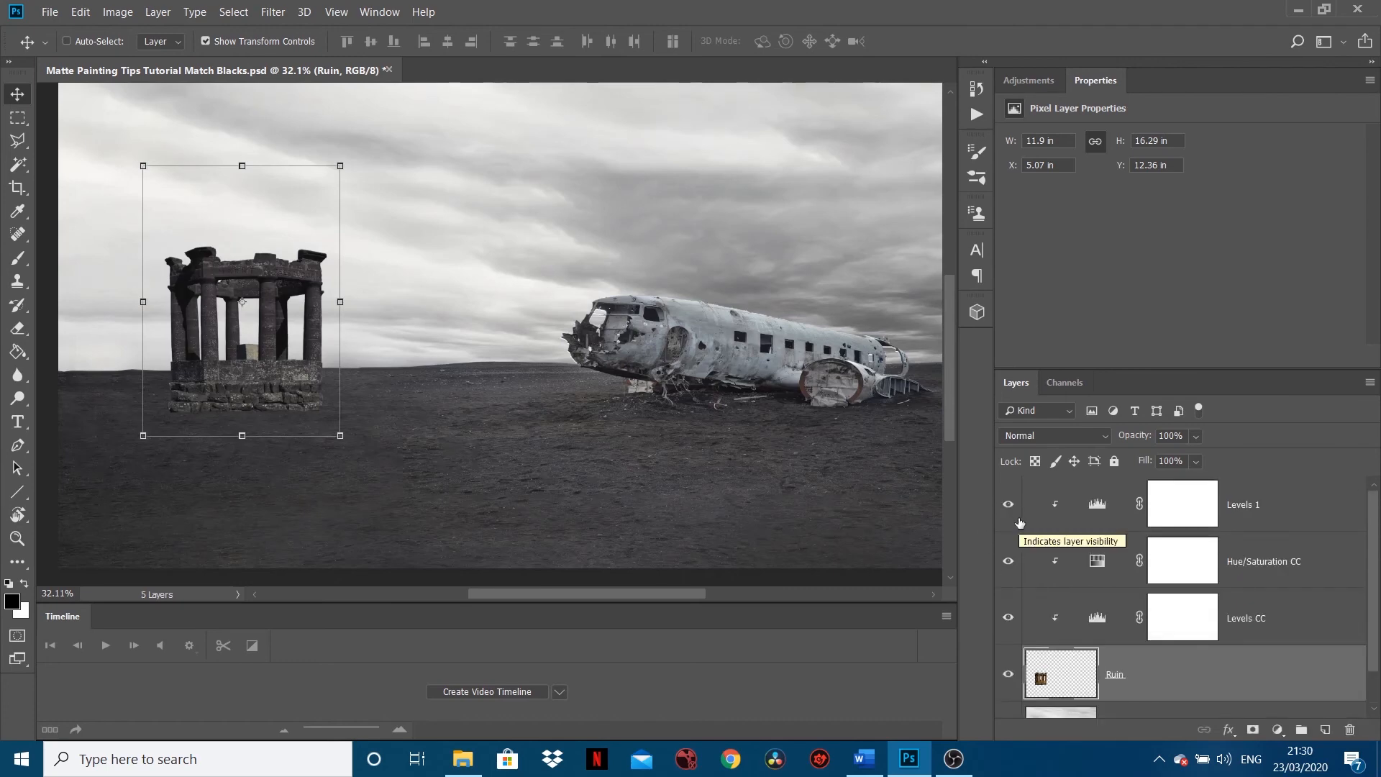